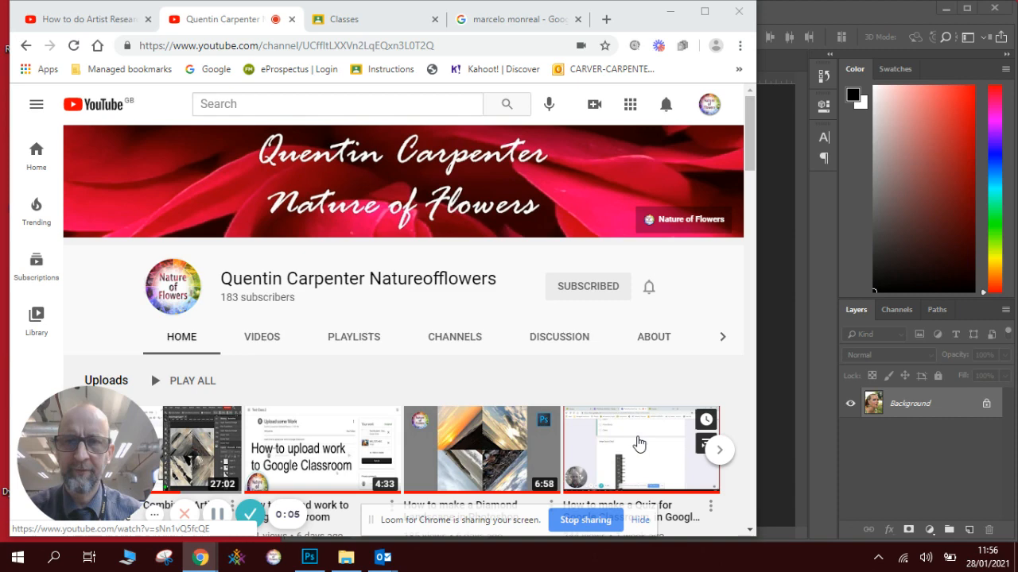
# Review the Marcelo Monreal flower-collage portrait results, scrolling down through the images.
pyautogui.click(517, 19)
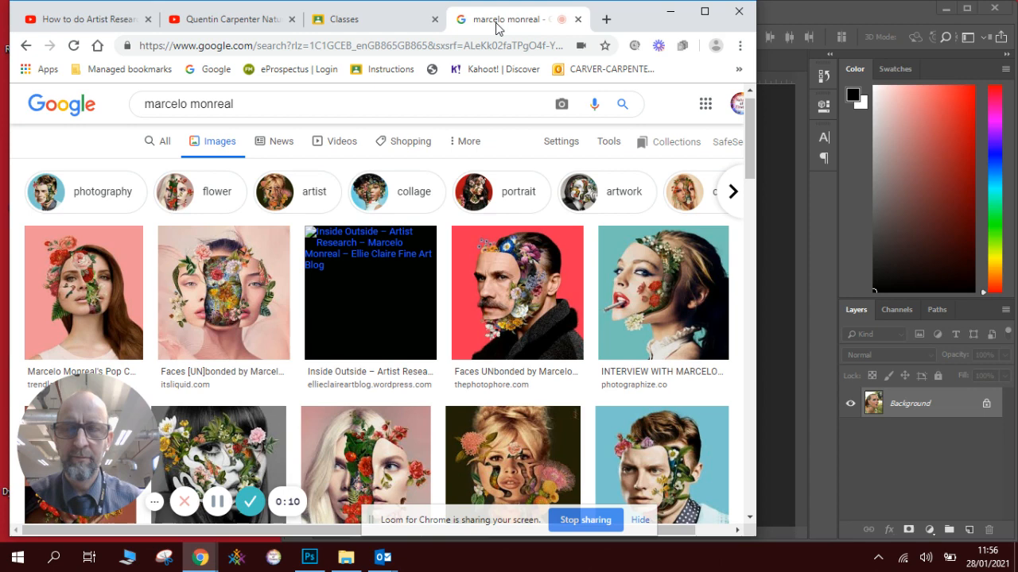
pyautogui.scroll(-3)
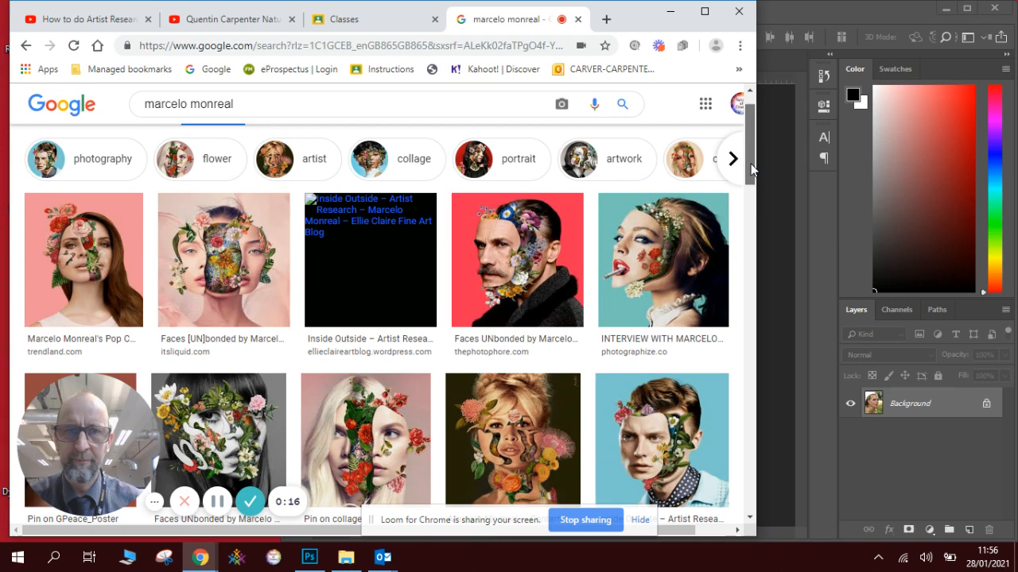
pyautogui.scroll(-3)
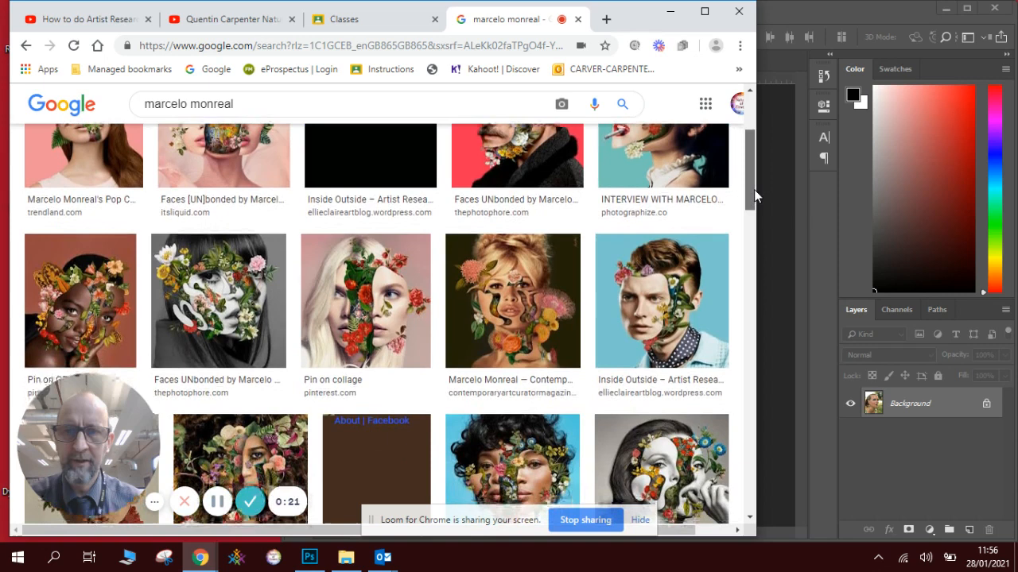
pyautogui.scroll(-3)
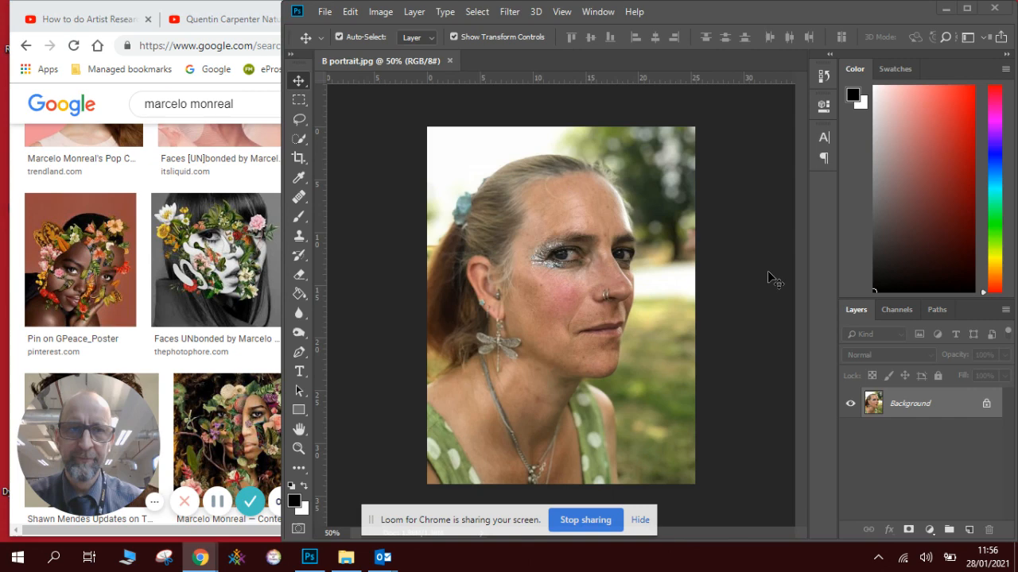
pyautogui.moveTo(766, 373)
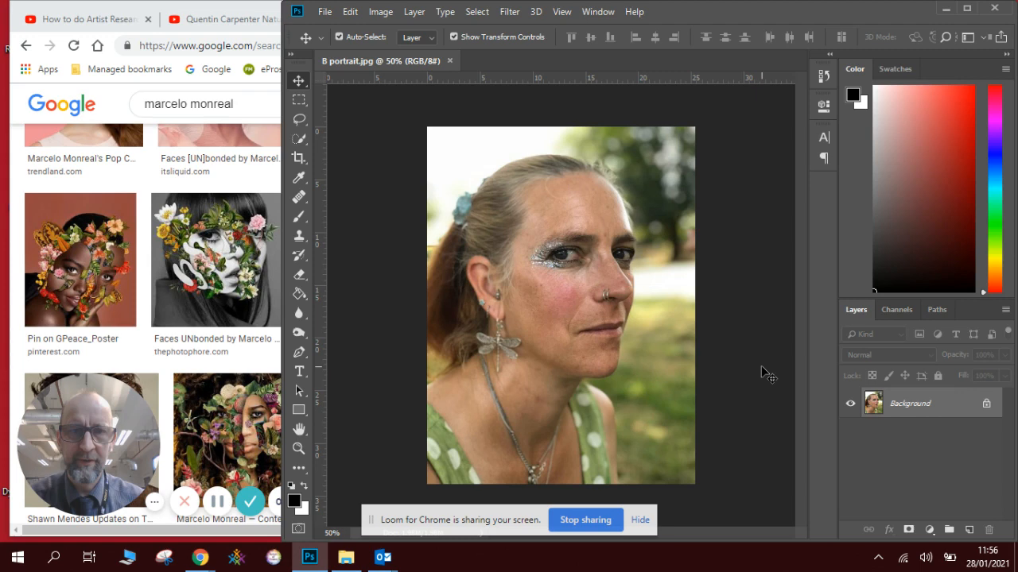
# Convert the locked Background layer into an editable Layer 0.
pyautogui.doubleClick(910, 404)
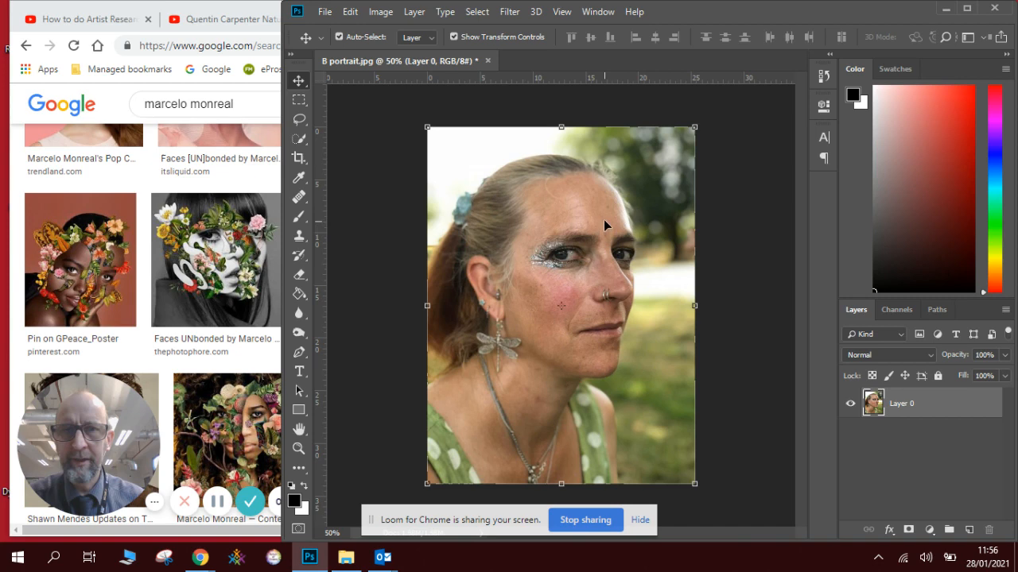
pyautogui.moveTo(581, 386)
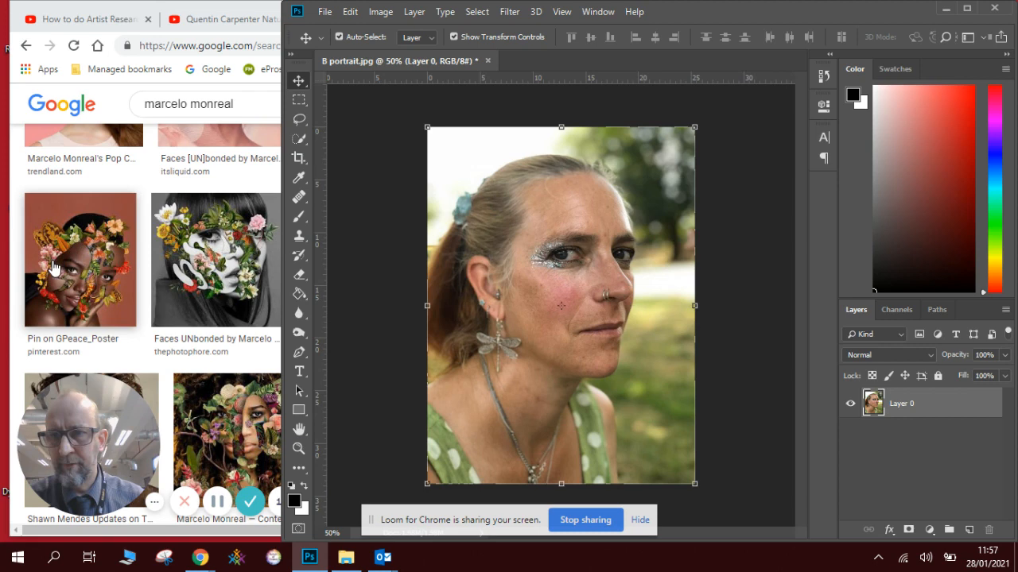
pyautogui.moveTo(242, 290)
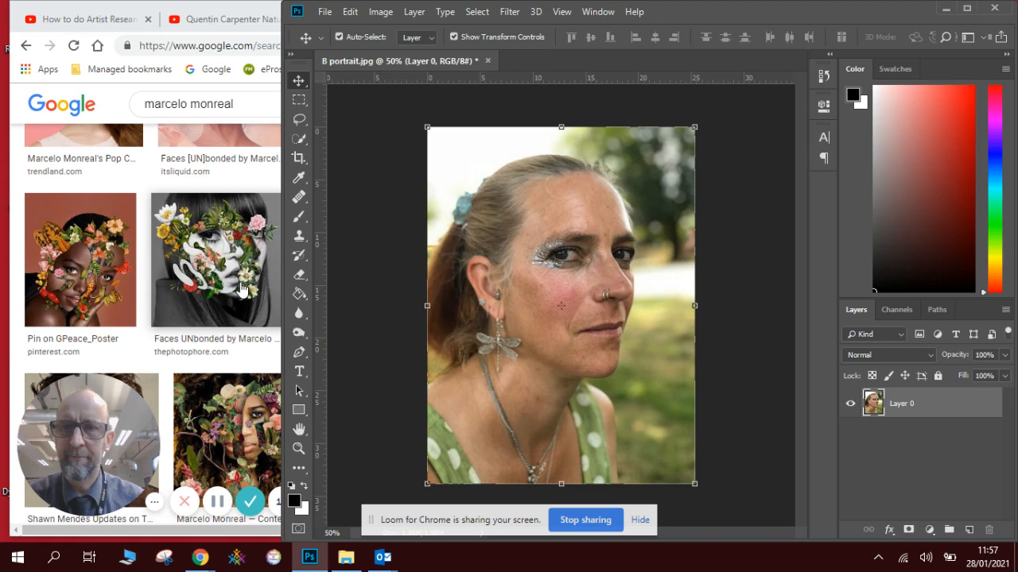
pyautogui.moveTo(366, 276)
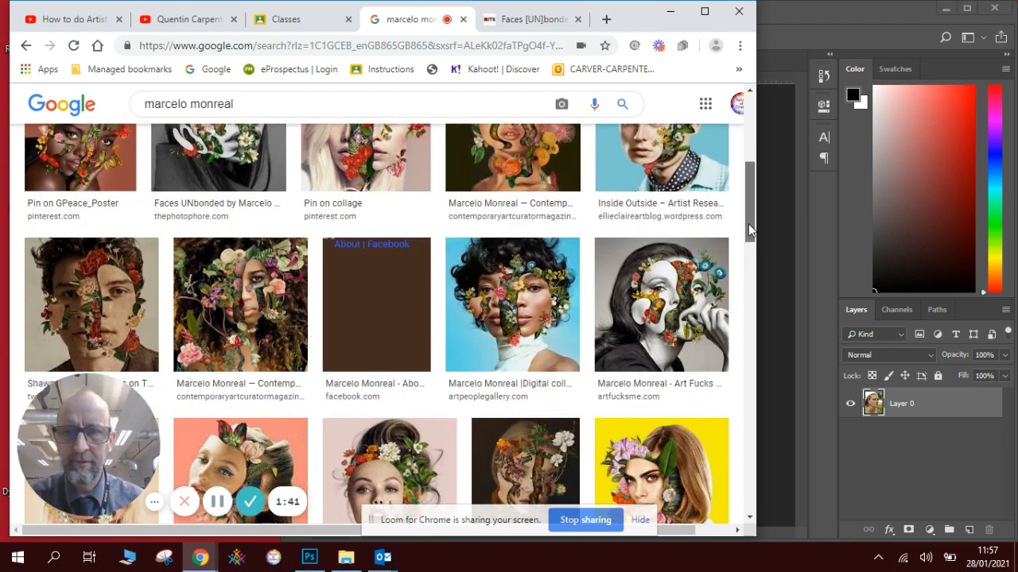
# Bring the Chrome window with the image results back to the front.
pyautogui.click(309, 556)
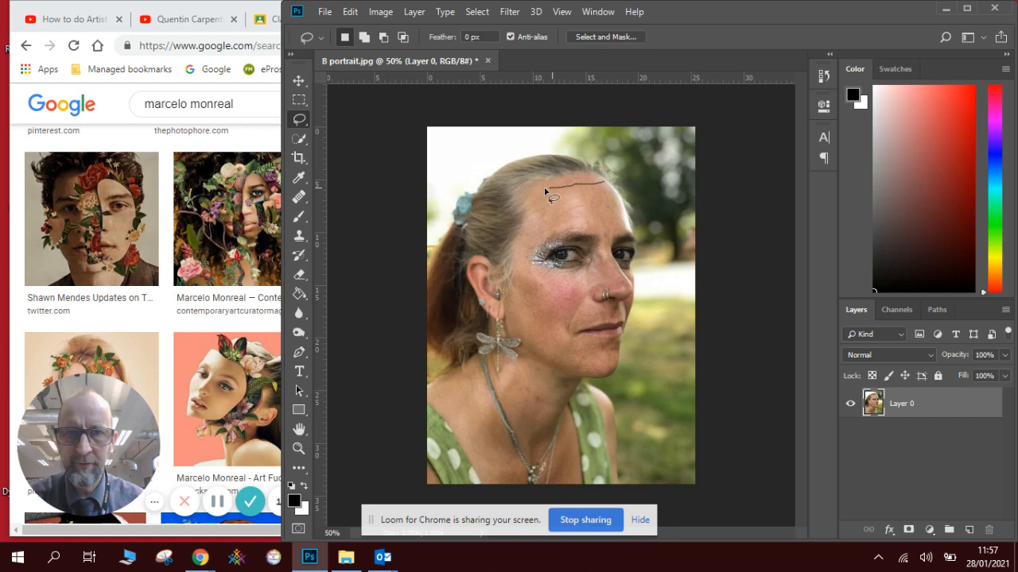
# Trace a freehand lasso outline across the face from the forehead toward the jaw.
pyautogui.moveTo(549, 188); pyautogui.dragTo(557, 305)
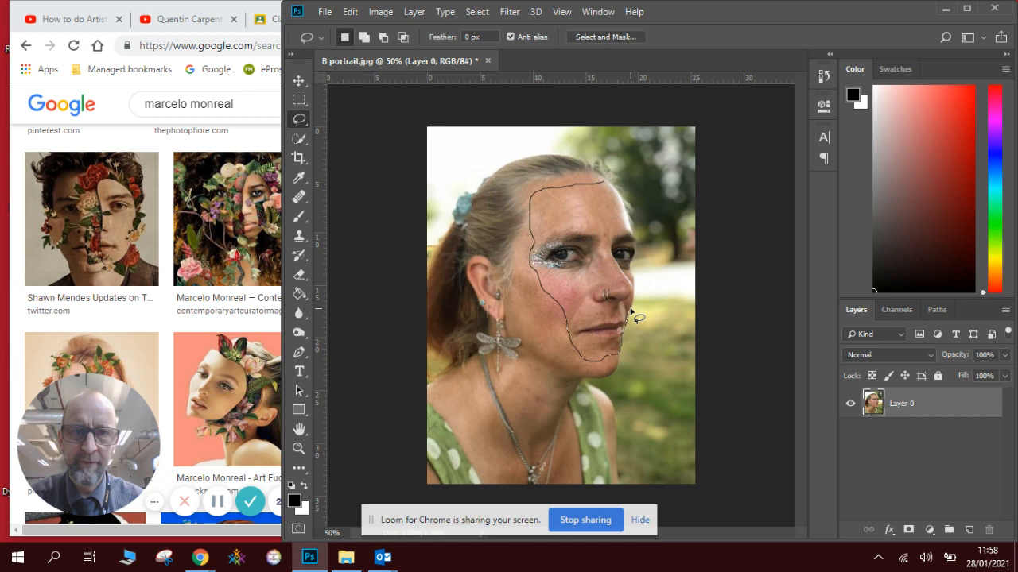
pyautogui.moveTo(636, 270)
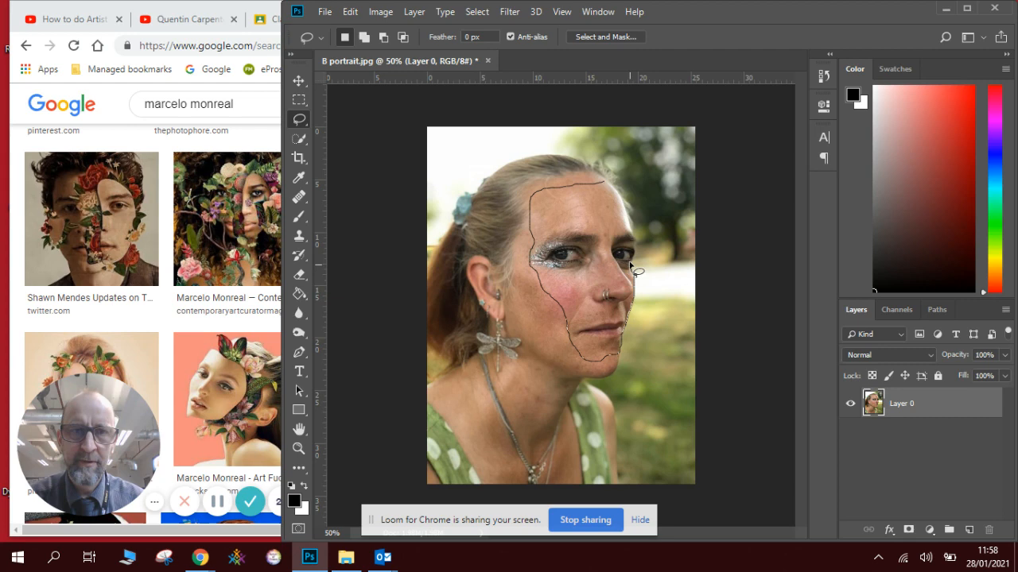
pyautogui.moveTo(633, 219)
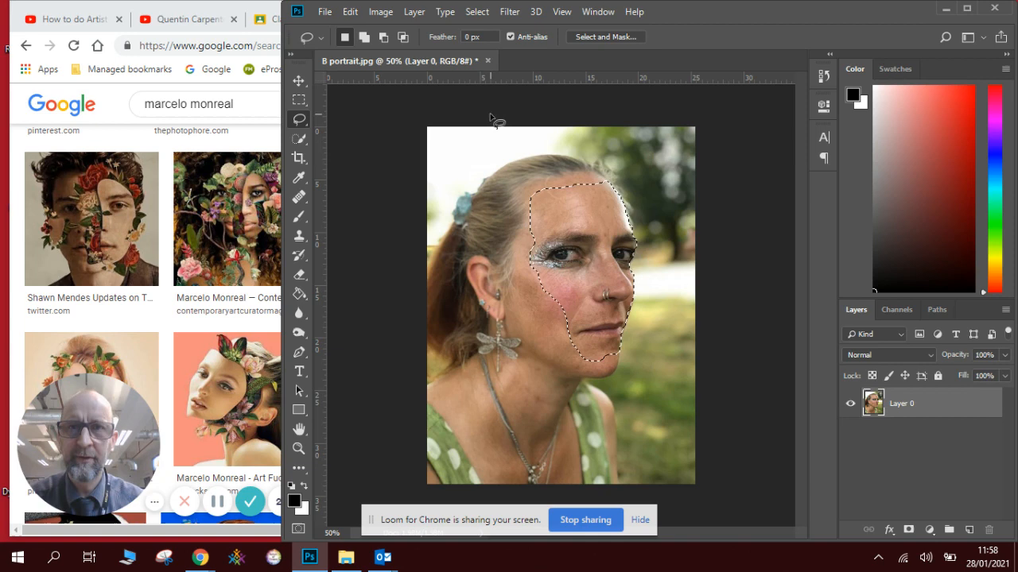
# Cut the selected facial strip out of the portrait via Edit > Cut.
pyautogui.click(350, 11)
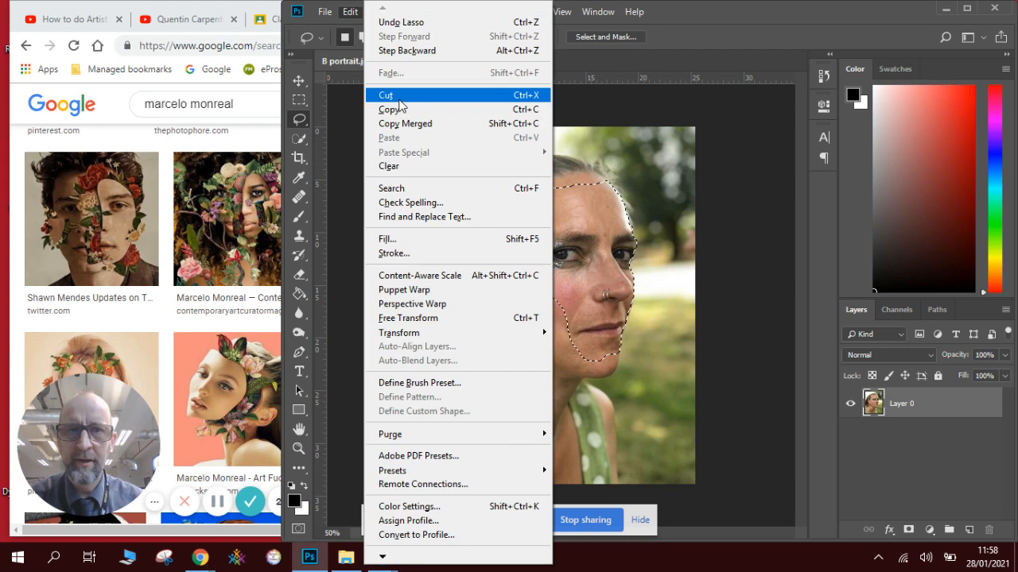
pyautogui.click(384, 95)
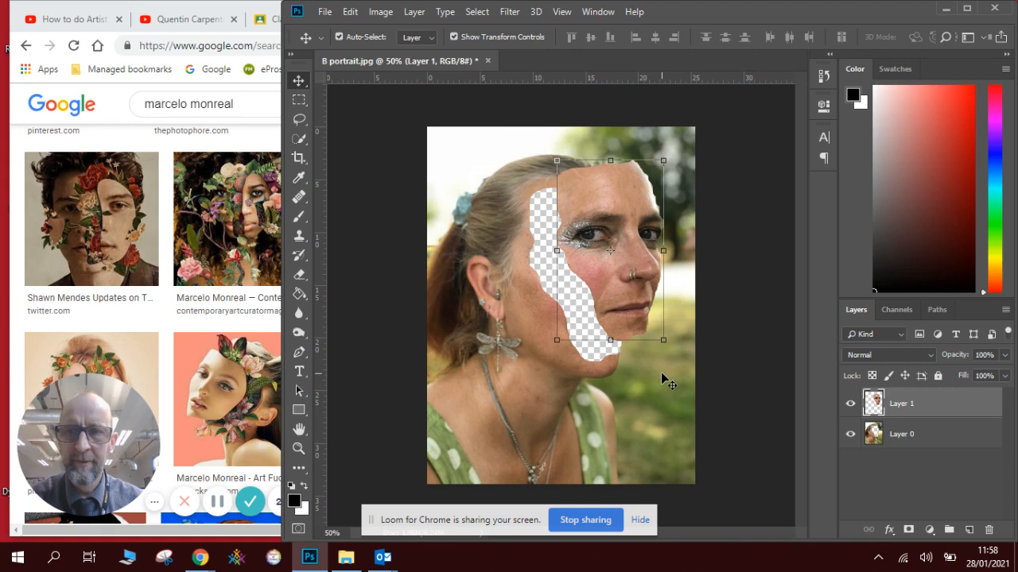
# Set the foreground to dark purple #3f2d38 and bucket-fill the facial gap on Layer 2.
pyautogui.click(969, 530)
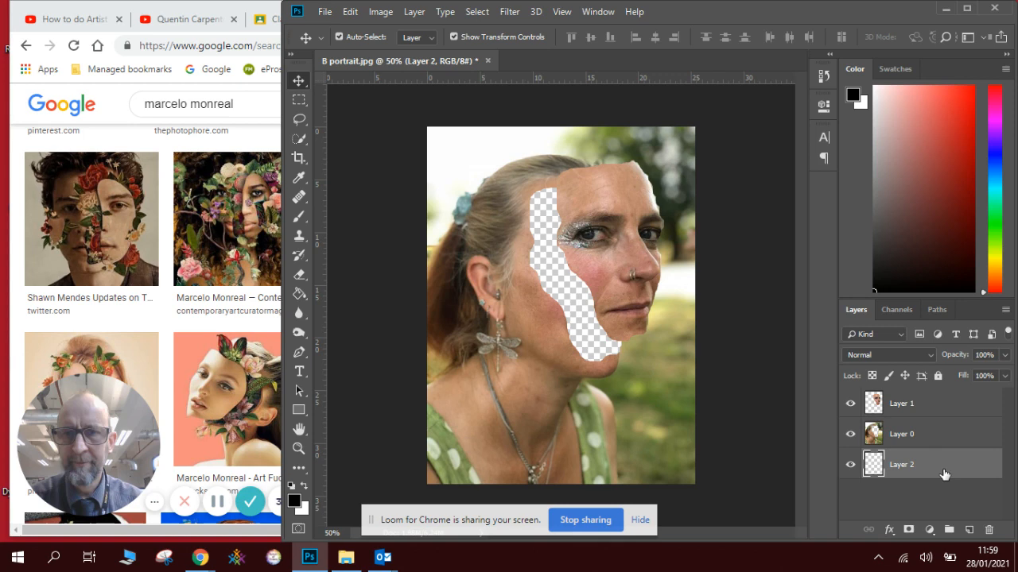
pyautogui.moveTo(294, 501)
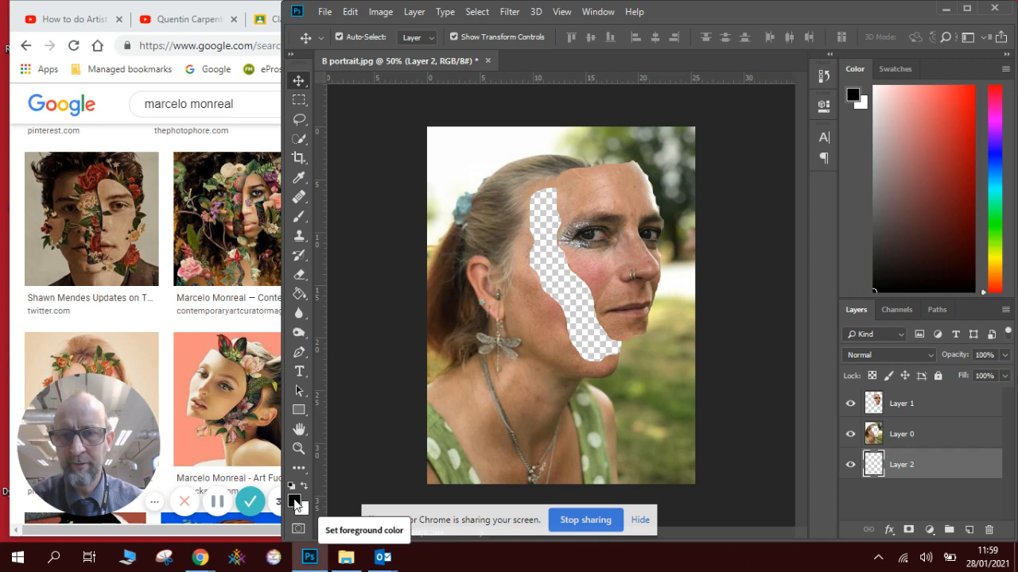
pyautogui.click(292, 496)
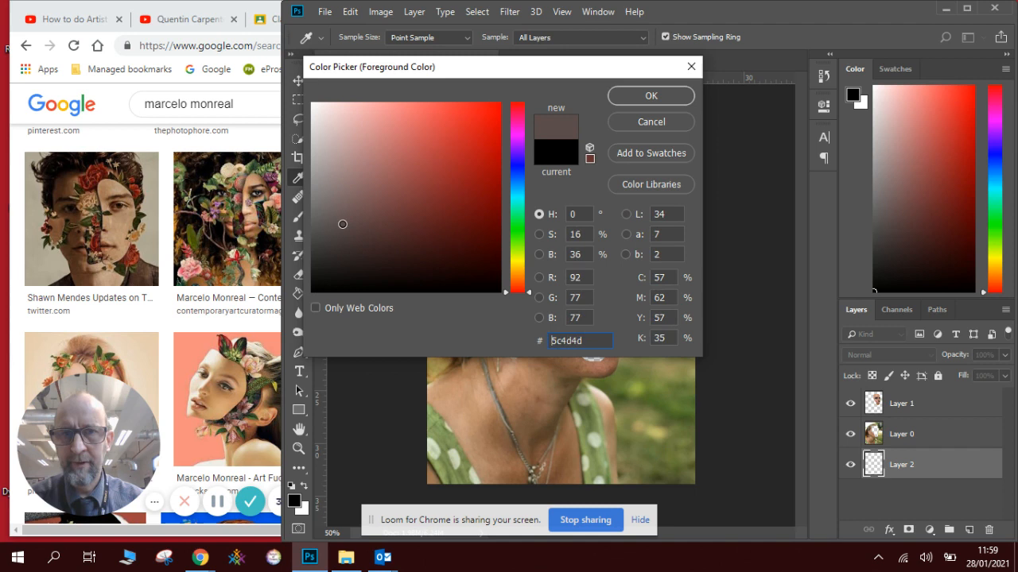
pyautogui.click(357, 240)
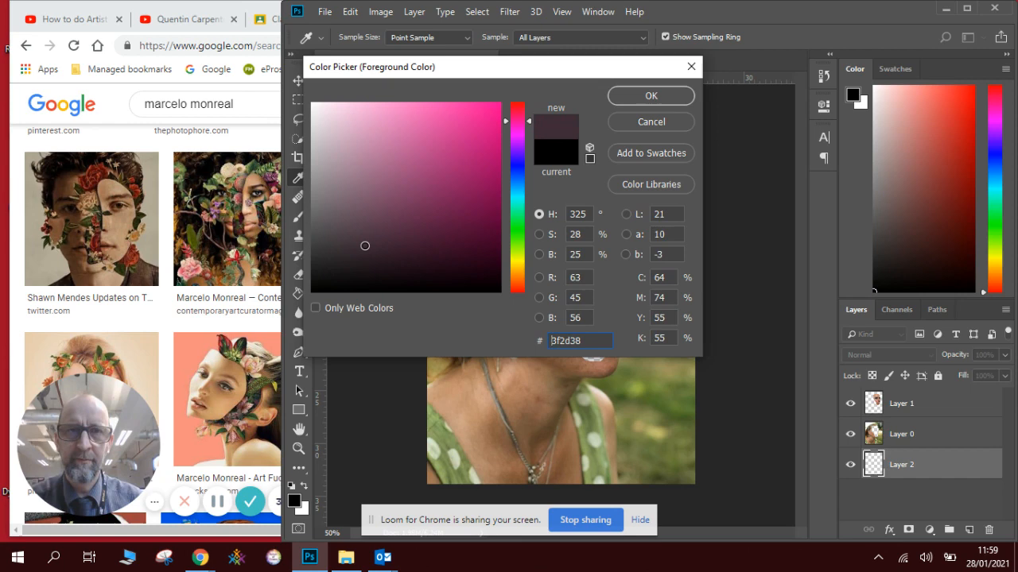
pyautogui.click(649, 95)
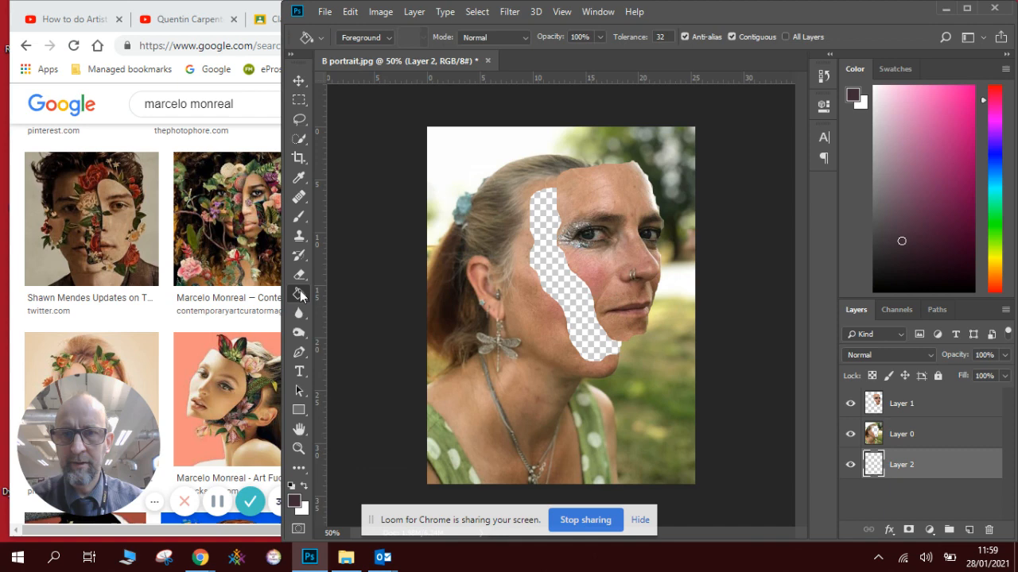
pyautogui.click(569, 297)
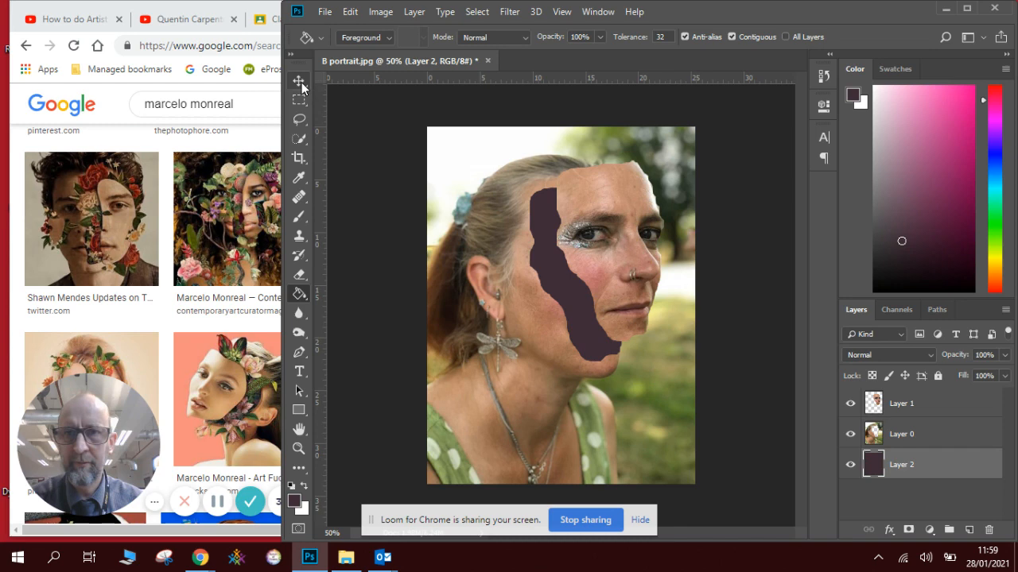
pyautogui.click(298, 80)
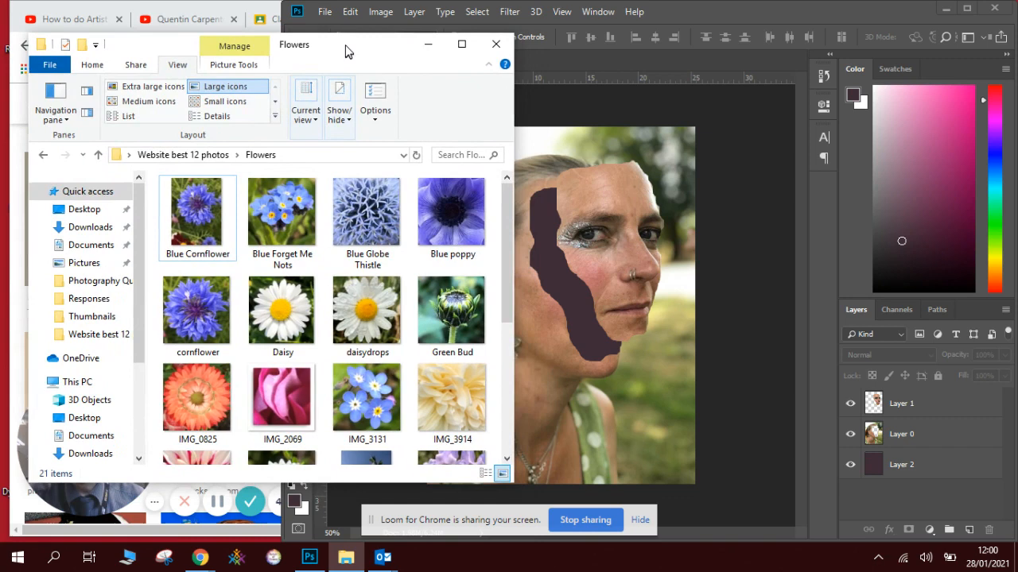
# Open the daisydrops image from the Flowers folder.
pyautogui.click(366, 310)
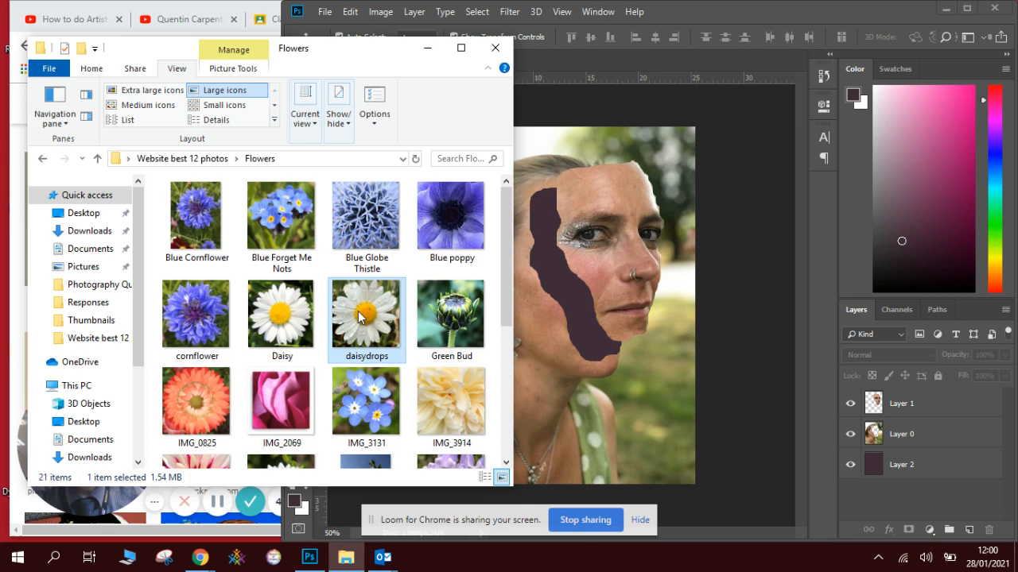
pyautogui.doubleClick(365, 313)
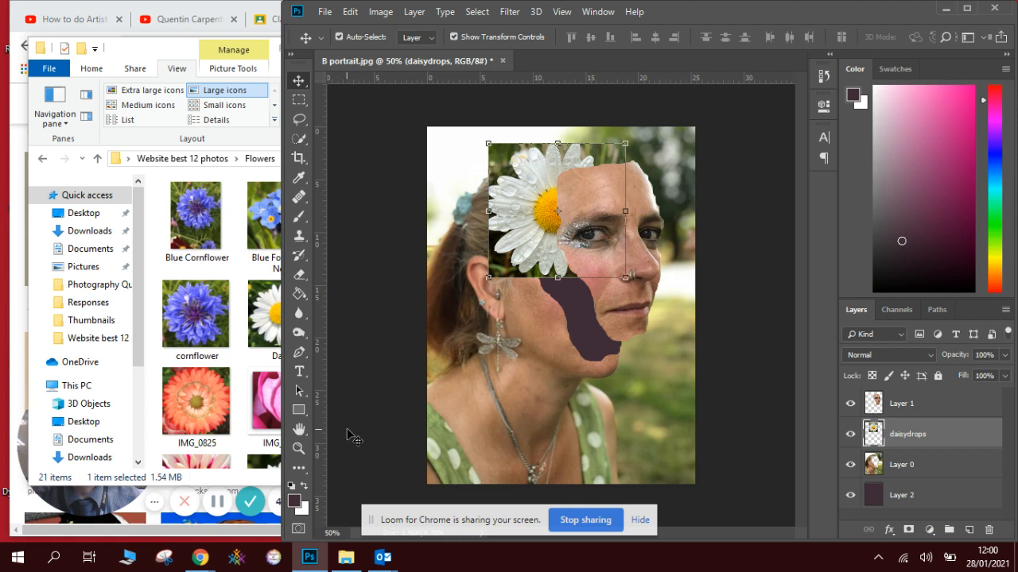
# Move the daisydrops layer down over the chin and neck area.
pyautogui.moveTo(557, 210); pyautogui.dragTo(508, 310)
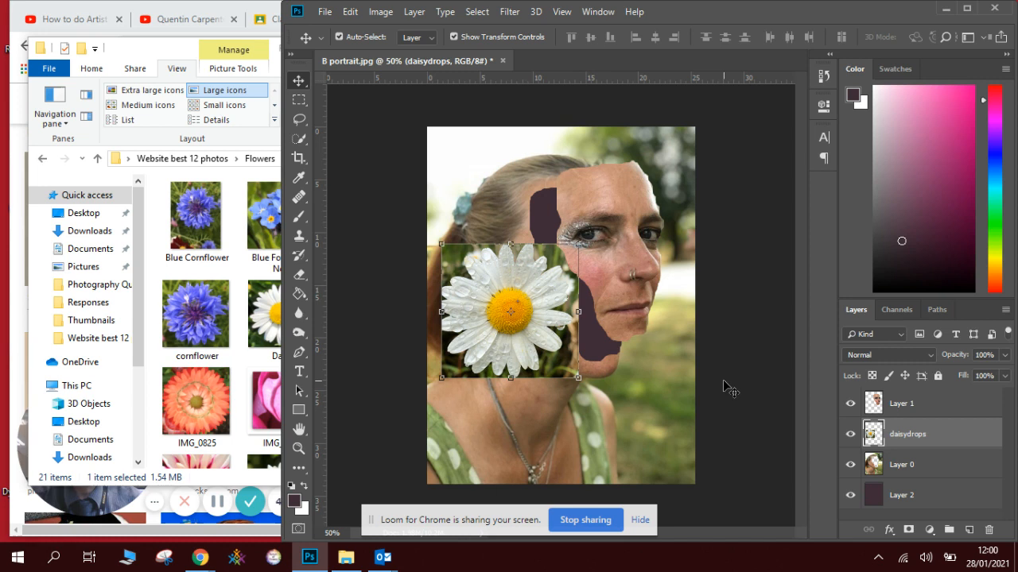
pyautogui.moveTo(353, 194)
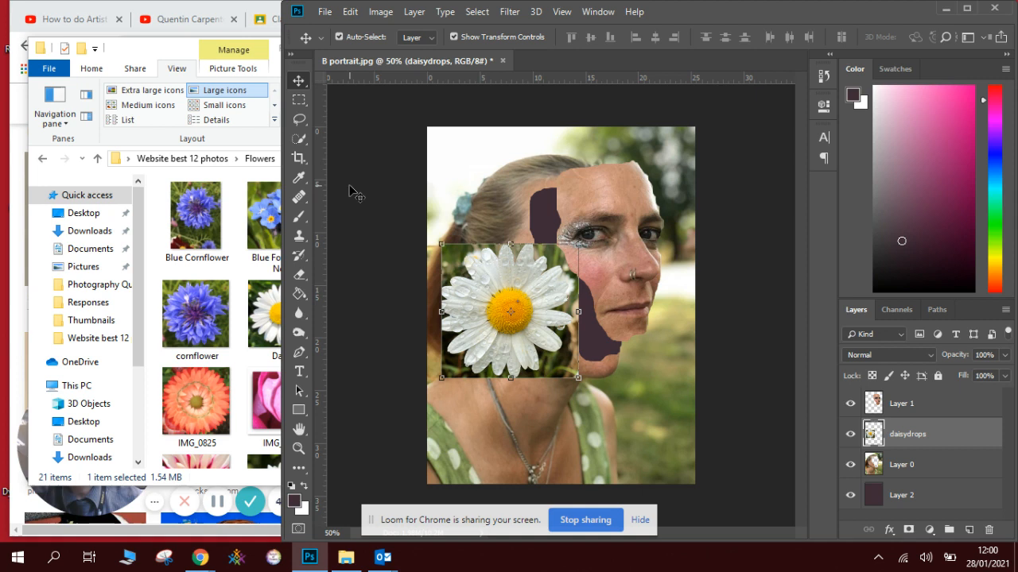
# Quick-select the white daisy petals and centre, excluding the green background.
pyautogui.click(419, 38)
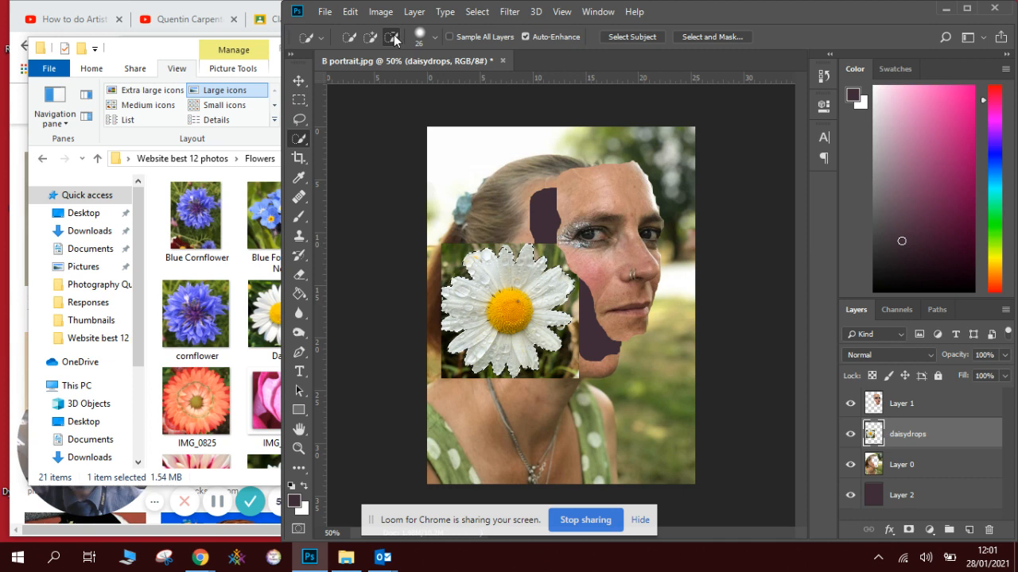
pyautogui.click(371, 38)
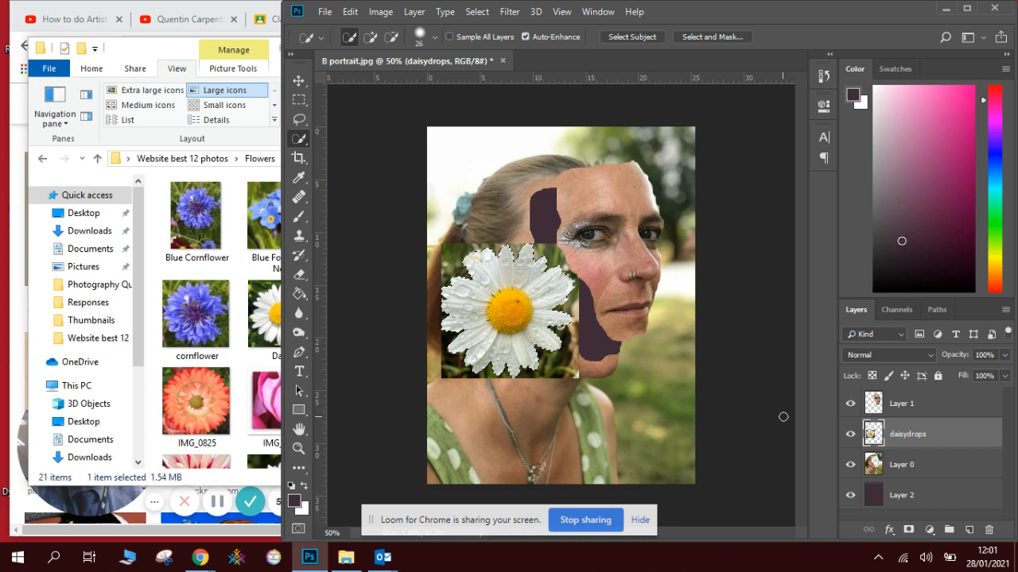
pyautogui.click(350, 11)
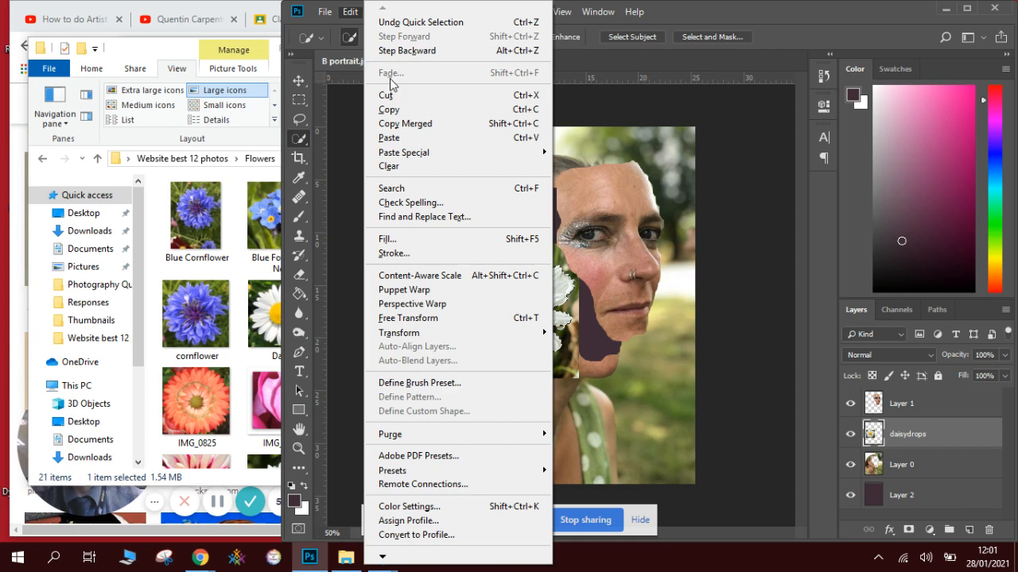
# Cut the selected daisy out of its photo.
pyautogui.click(388, 137)
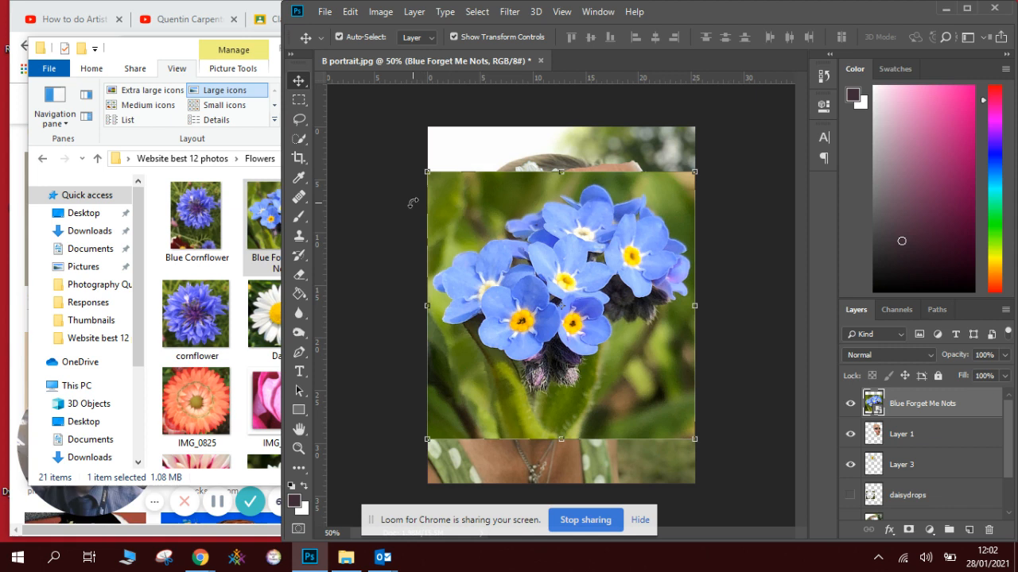
# Commit placing the Blue Forget Me Nots photo as a layer over the portrait.
pyautogui.click(299, 137)
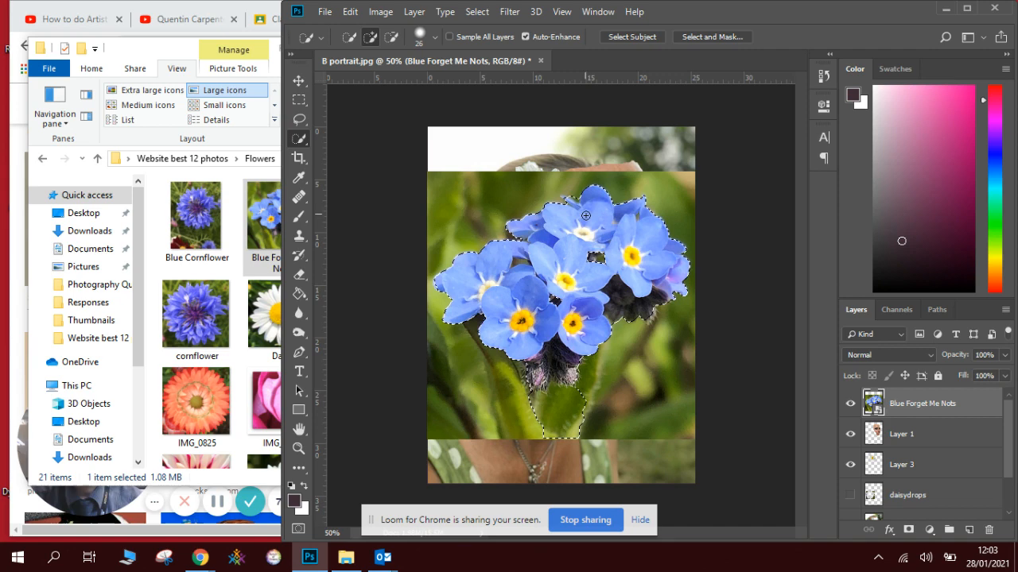
pyautogui.click(350, 12)
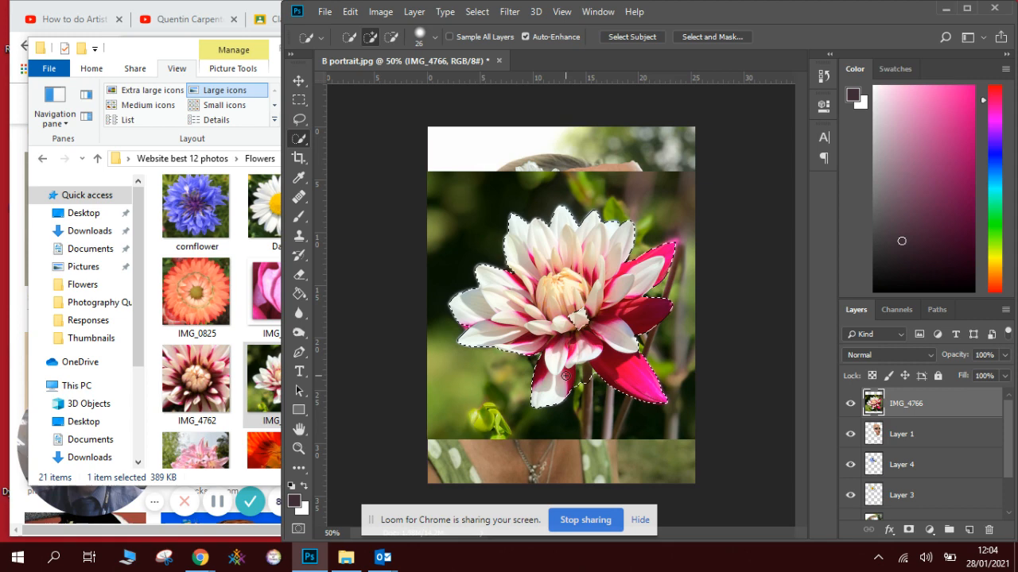
# Cut the selected dahlia, paste it as its own layer, and rename the half-face portrait layer.
pyautogui.click(350, 11)
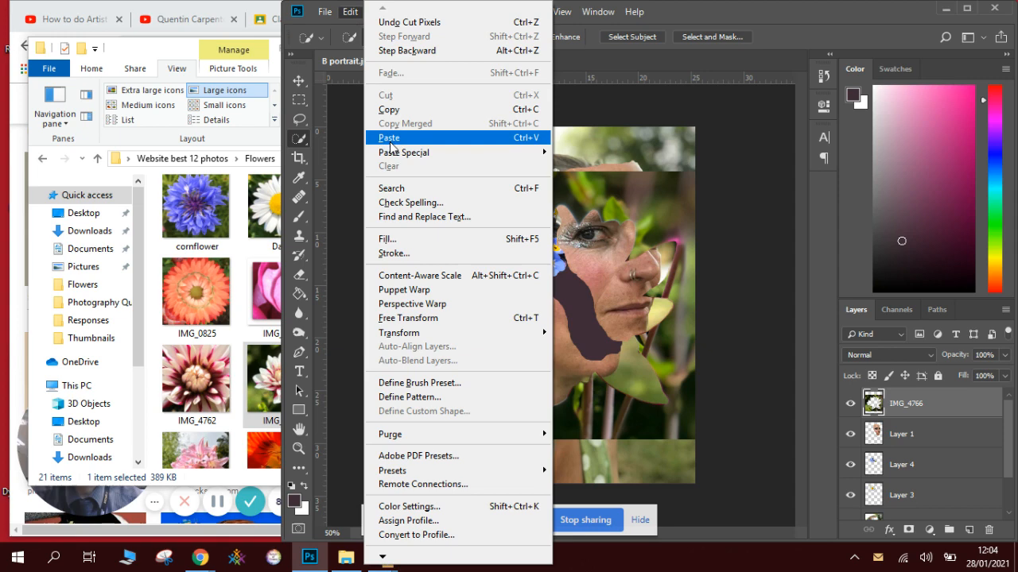
pyautogui.click(388, 137)
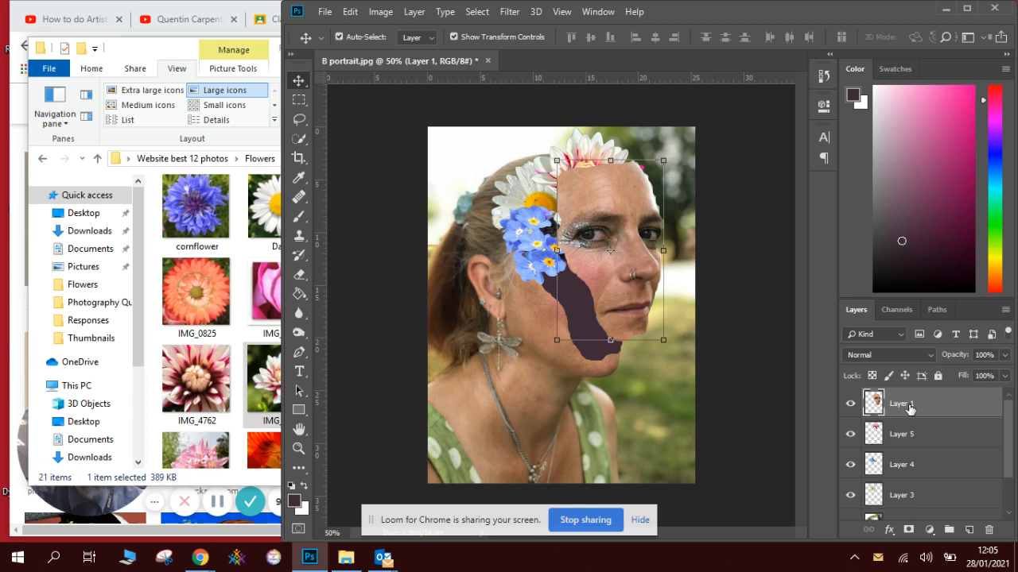
pyautogui.doubleClick(900, 404)
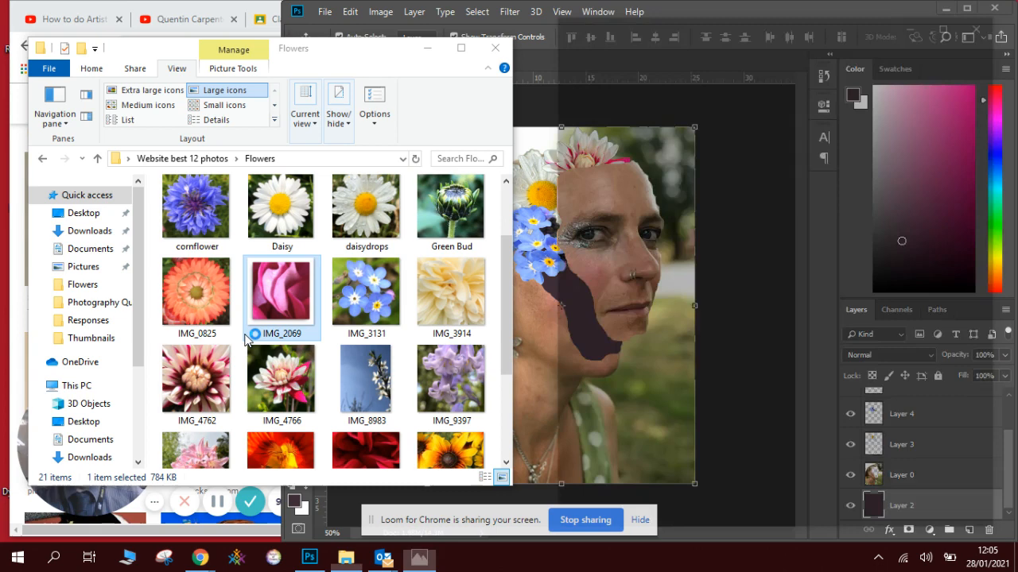
# Place the yellow flower photo as a new layer over the portrait.
pyautogui.doubleClick(279, 293)
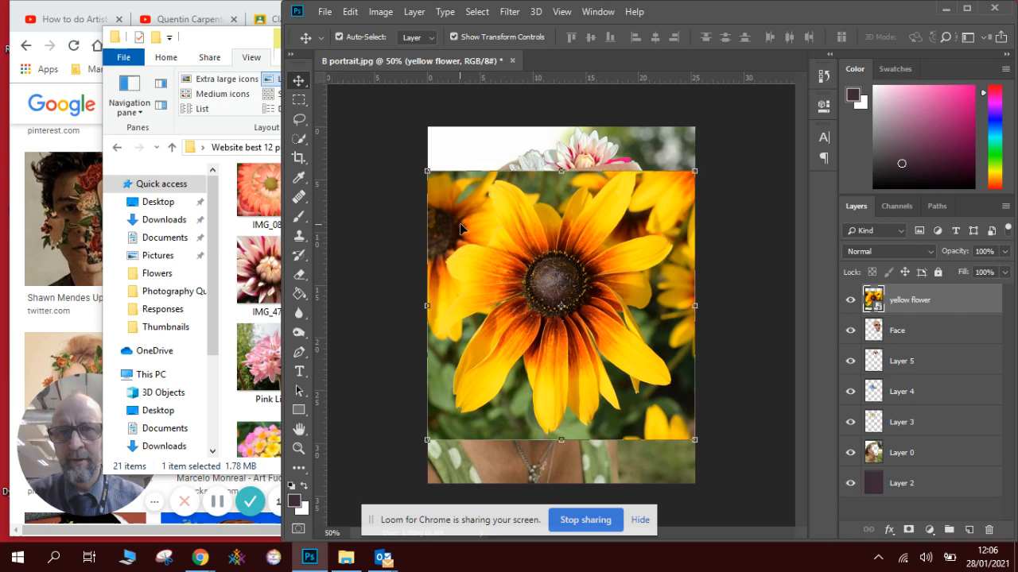
pyautogui.moveTo(509, 199); pyautogui.dragTo(557, 254)
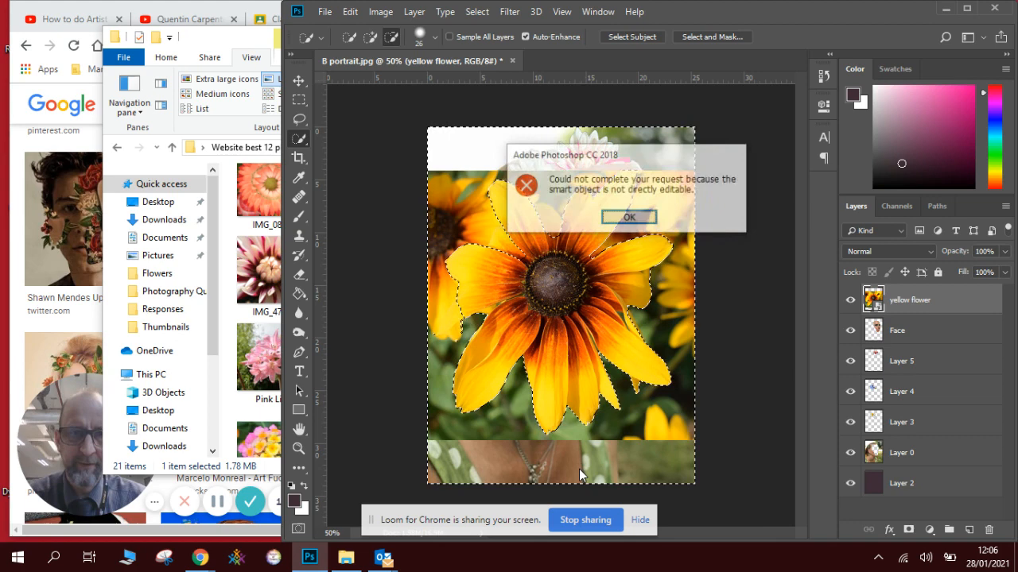
pyautogui.click(630, 216)
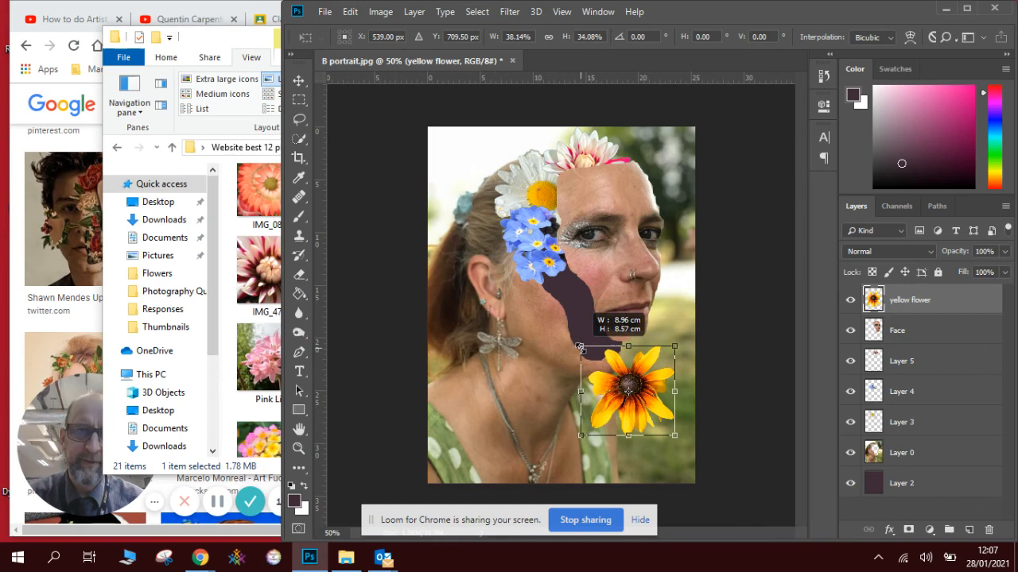
# Scale and rotate the yellow flower, then position it within the cheek gap.
pyautogui.moveTo(628, 390); pyautogui.dragTo(640, 182)
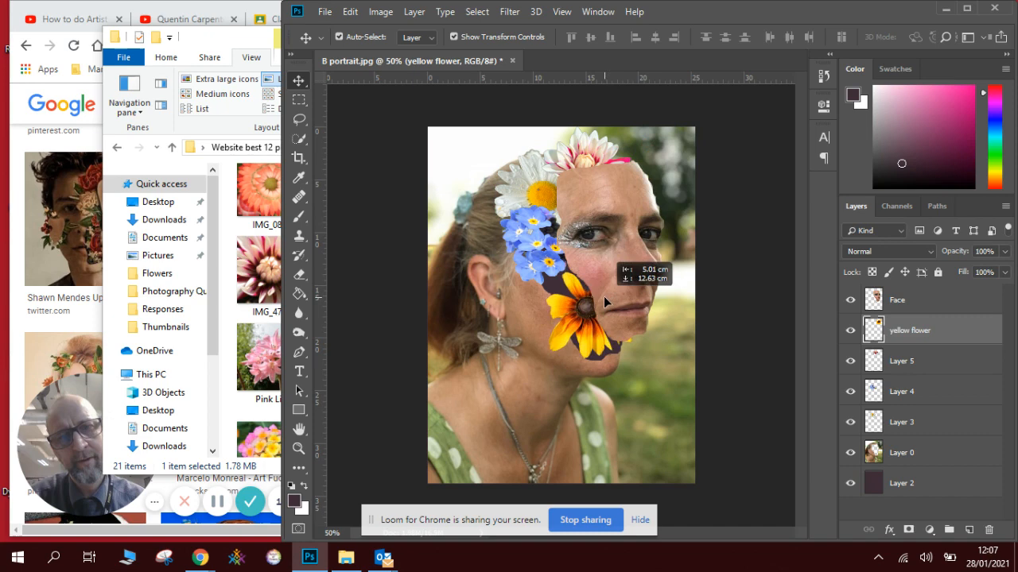
pyautogui.moveTo(604, 318); pyautogui.dragTo(581, 270)
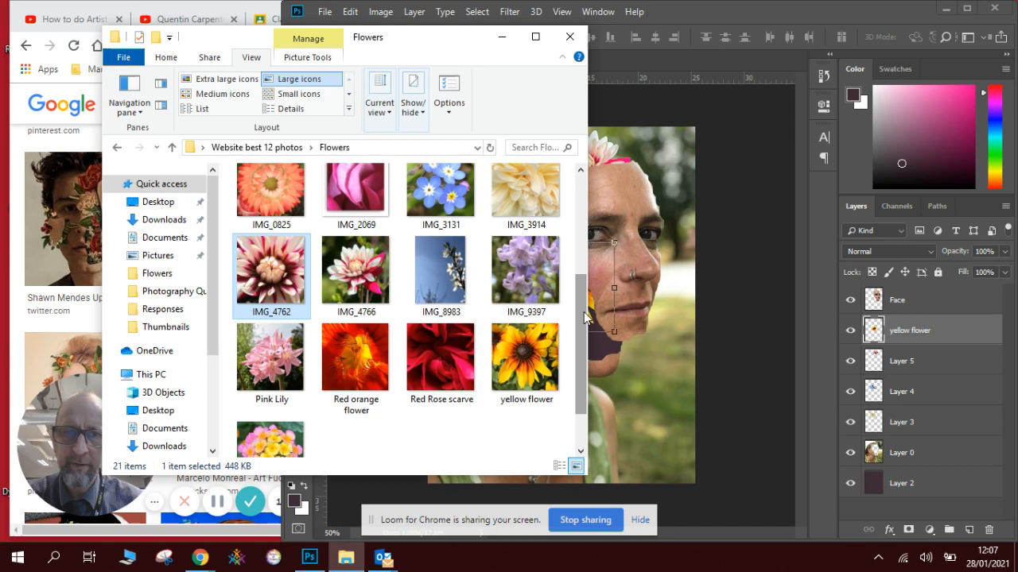
# Resize the Yellow Pink Lantana to fit the lower part of the cheek gap.
pyautogui.scroll(-3)
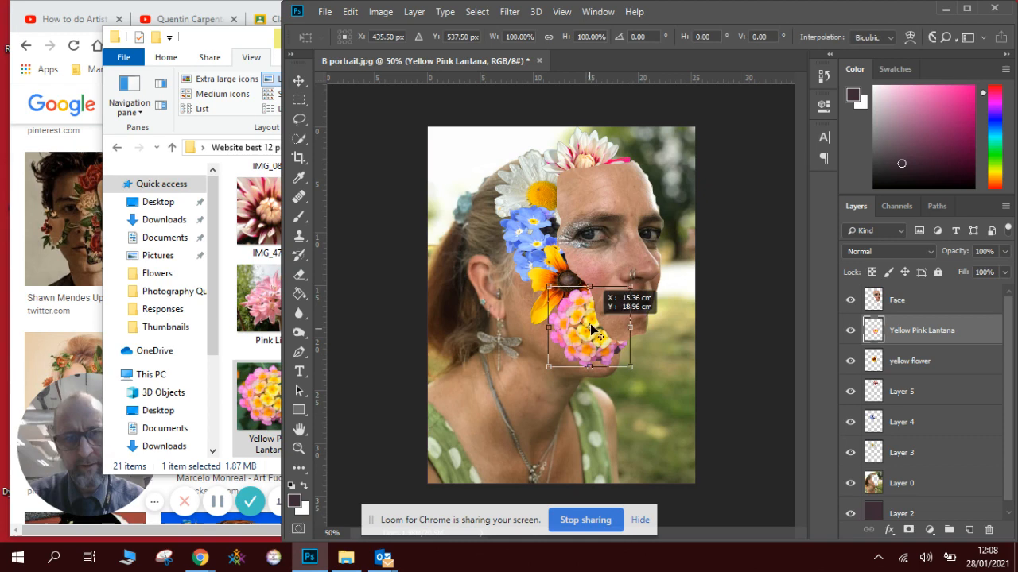
pyautogui.moveTo(592, 337); pyautogui.dragTo(588, 318)
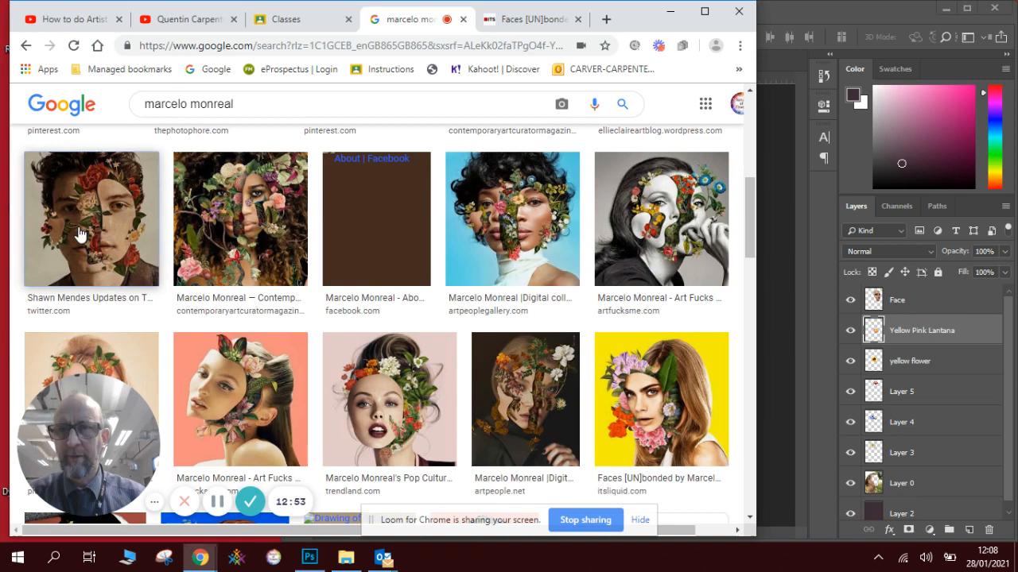
# Enlarge a Marcelo Monreal flower-collage portrait in the Google Images preview.
pyautogui.click(91, 219)
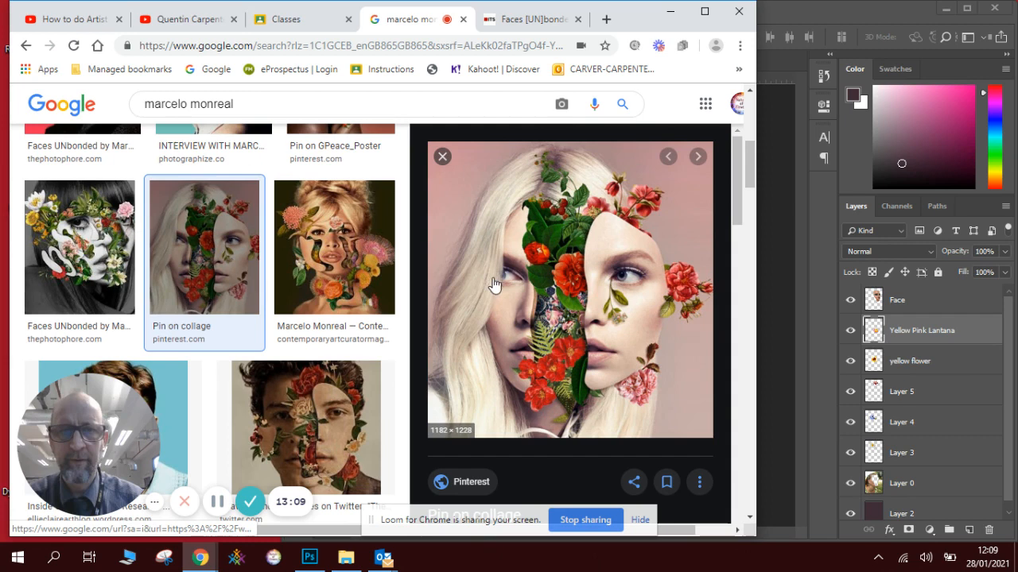
pyautogui.click(308, 557)
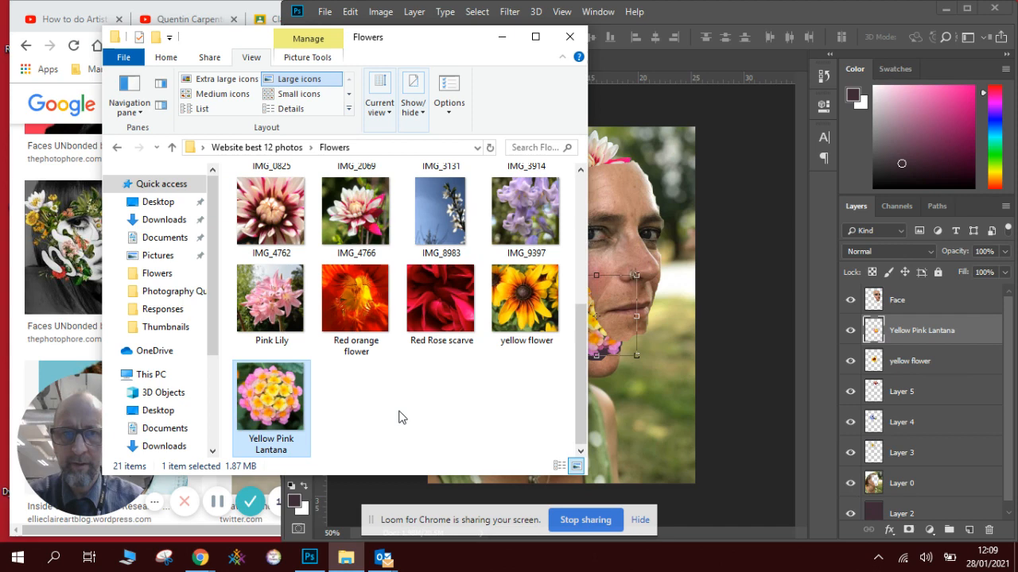
# Place the Pink Lily photo as a layer and rasterize it into plain pixels.
pyautogui.doubleClick(271, 299)
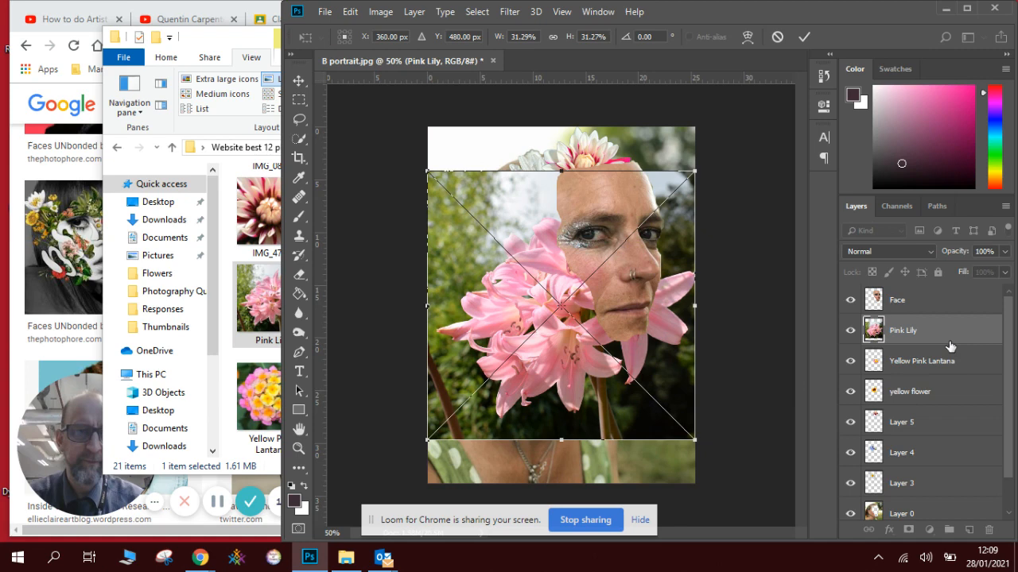
pyautogui.rightClick(903, 329)
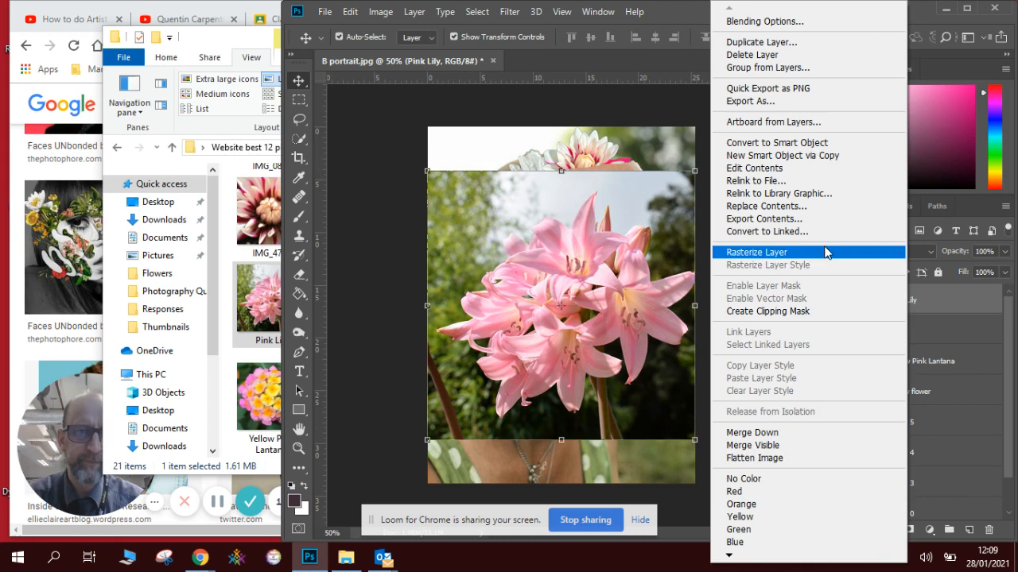
pyautogui.click(757, 252)
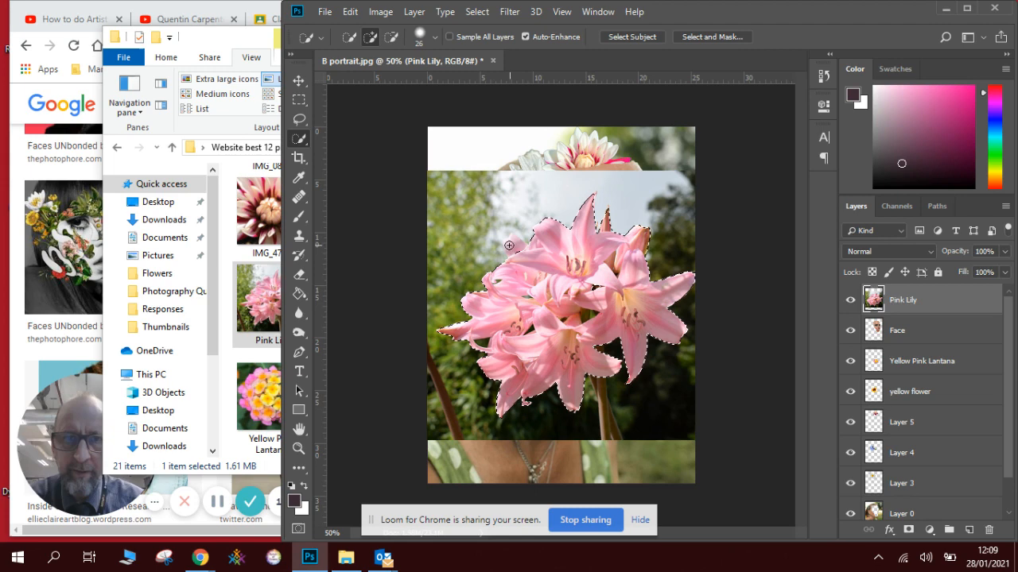
# Extend the quick selection around the pink lily petals.
pyautogui.click(349, 11)
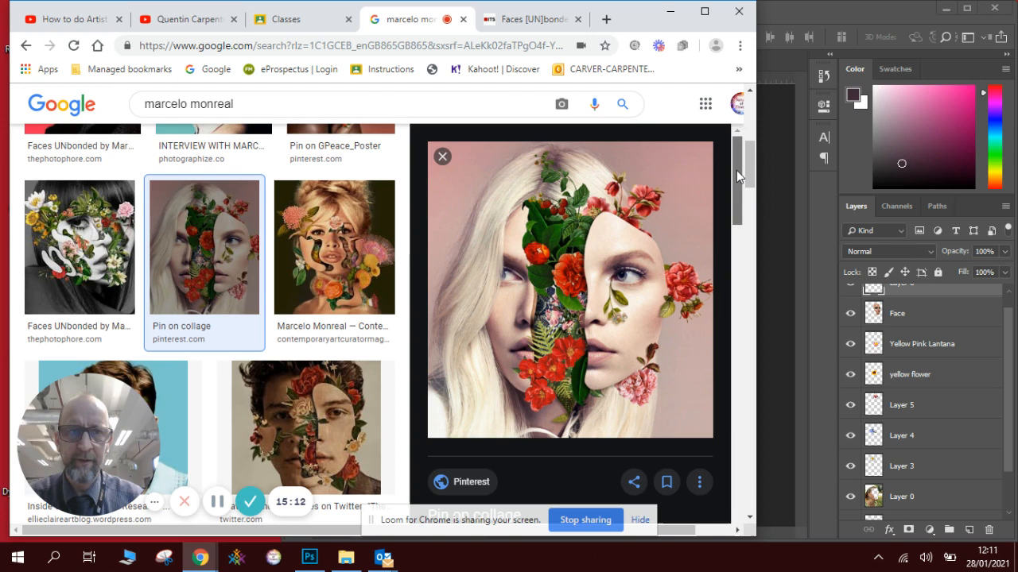
# Return to the portrait document and bring the cornflower photo in as a layer.
pyautogui.click(309, 557)
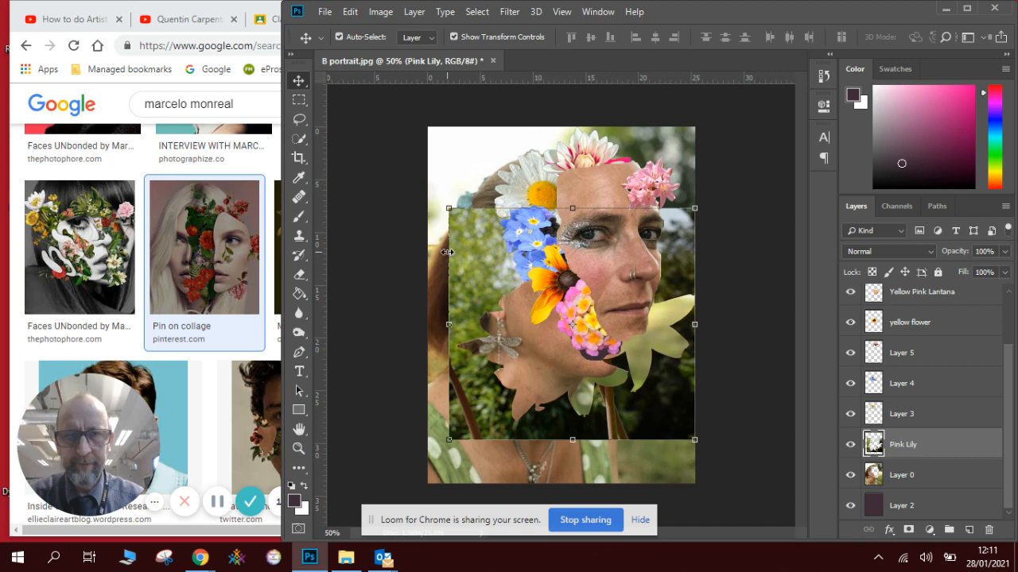
pyautogui.click(299, 119)
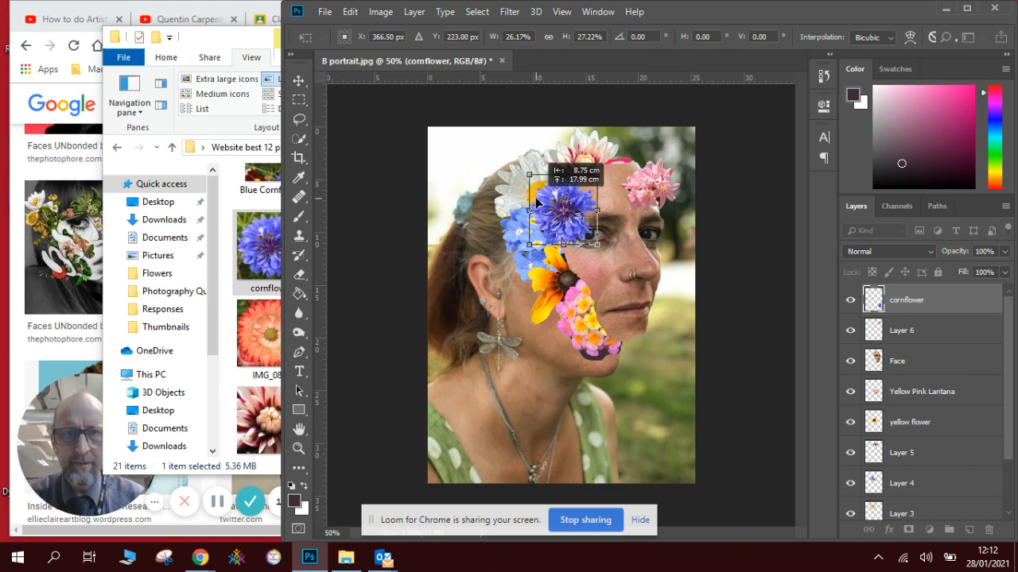
# Resize the cornflower over the blue flowers near the hairline above the eye.
pyautogui.moveTo(586, 234); pyautogui.dragTo(556, 246)
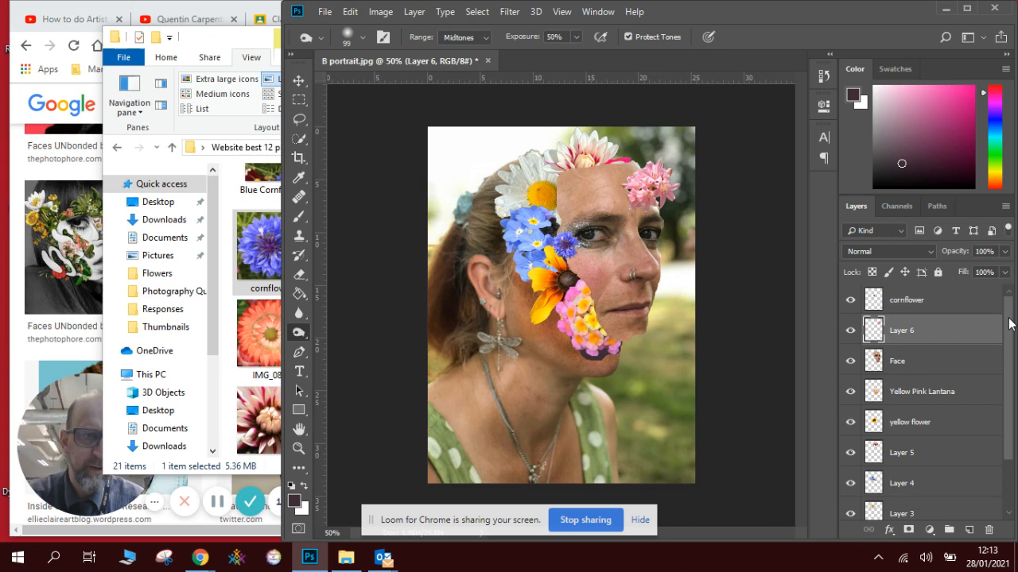
# Make the Yellow Pink Lantana layer active for burning.
pyautogui.click(897, 361)
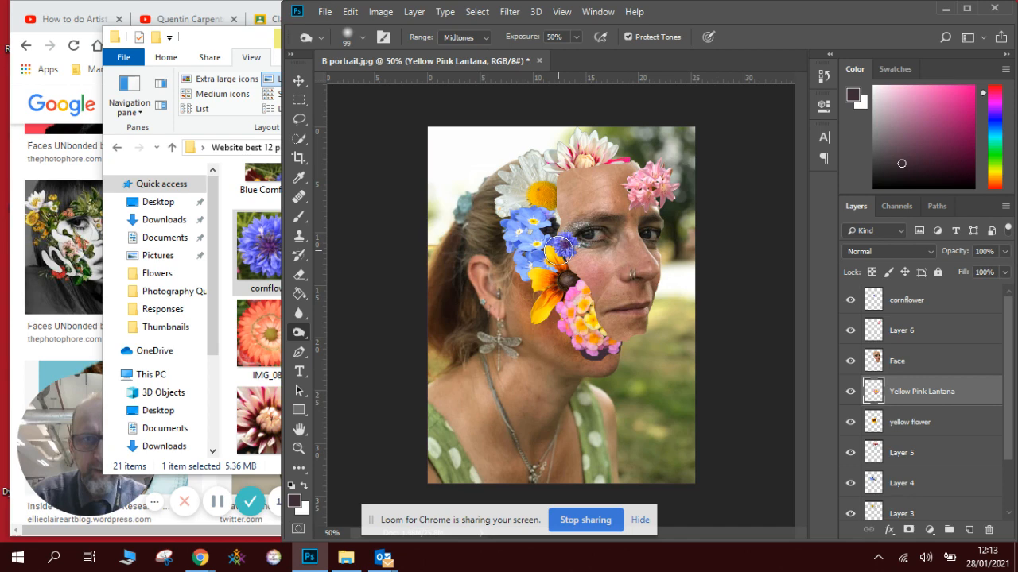
# Keep the Burn tool's range on Midtones from the Range dropdown.
pyautogui.click(465, 38)
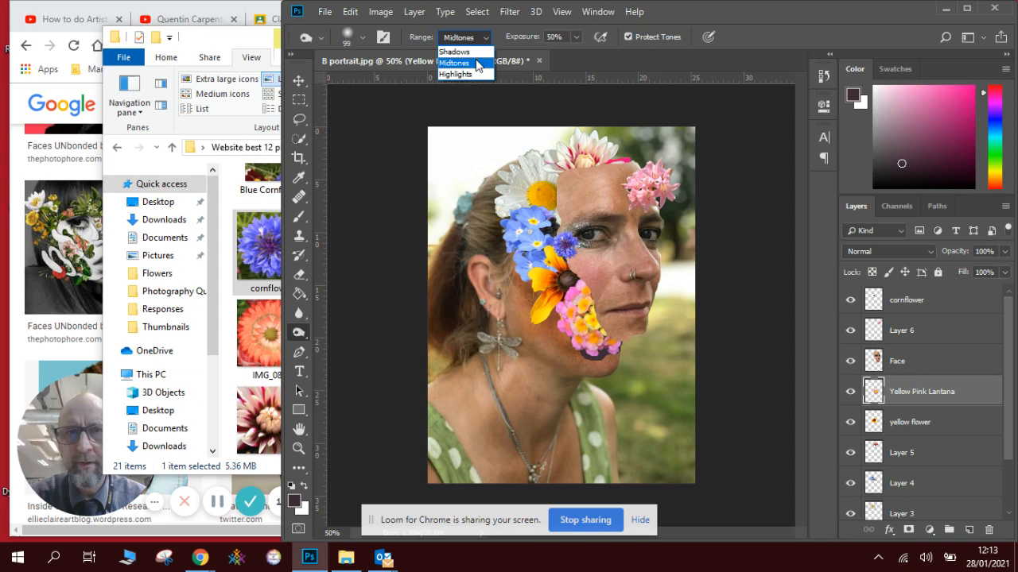
pyautogui.click(455, 73)
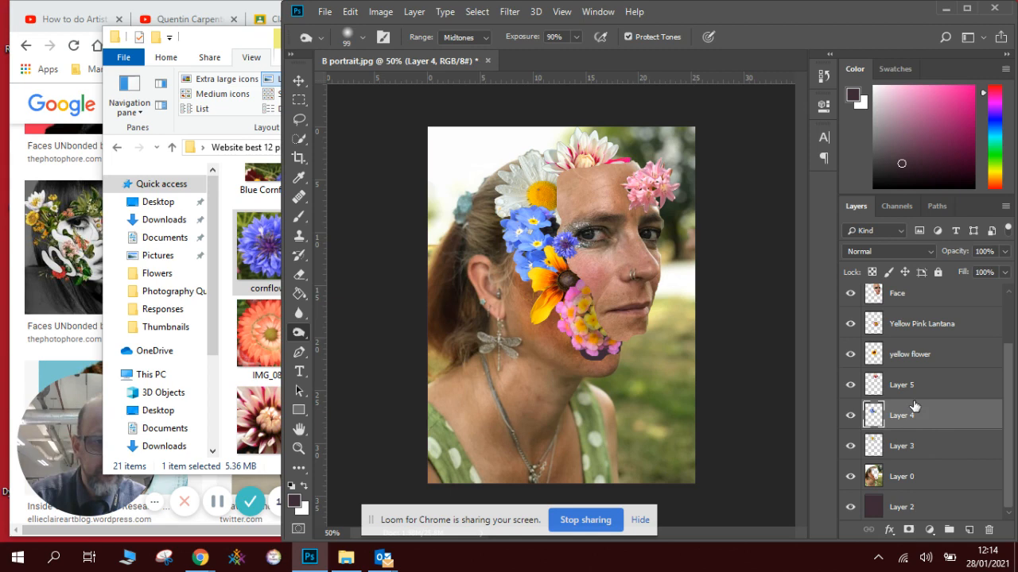
# Switch the Burn tool's range to Shadows after trying the other tonal ranges.
pyautogui.click(465, 36)
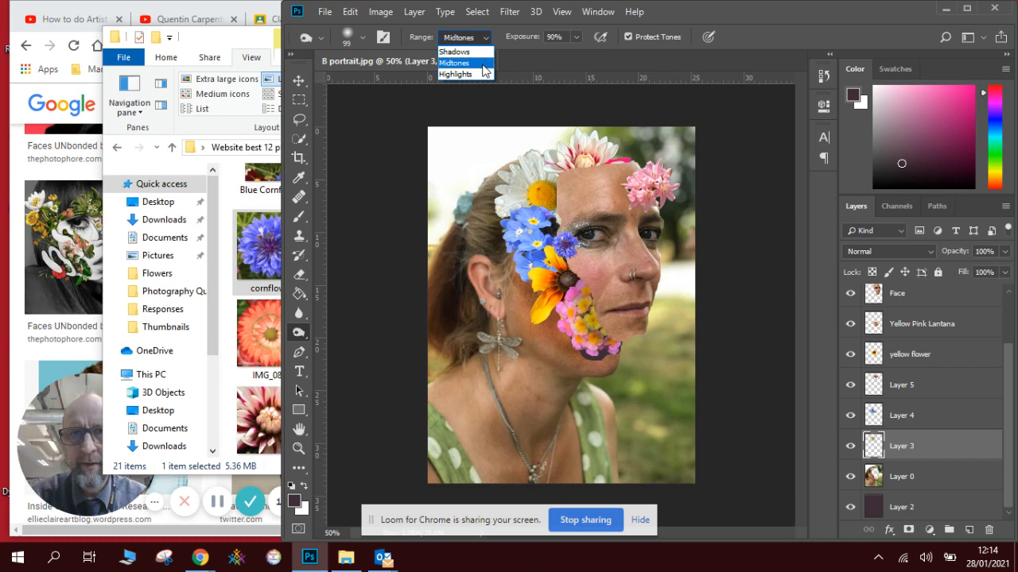
pyautogui.click(455, 73)
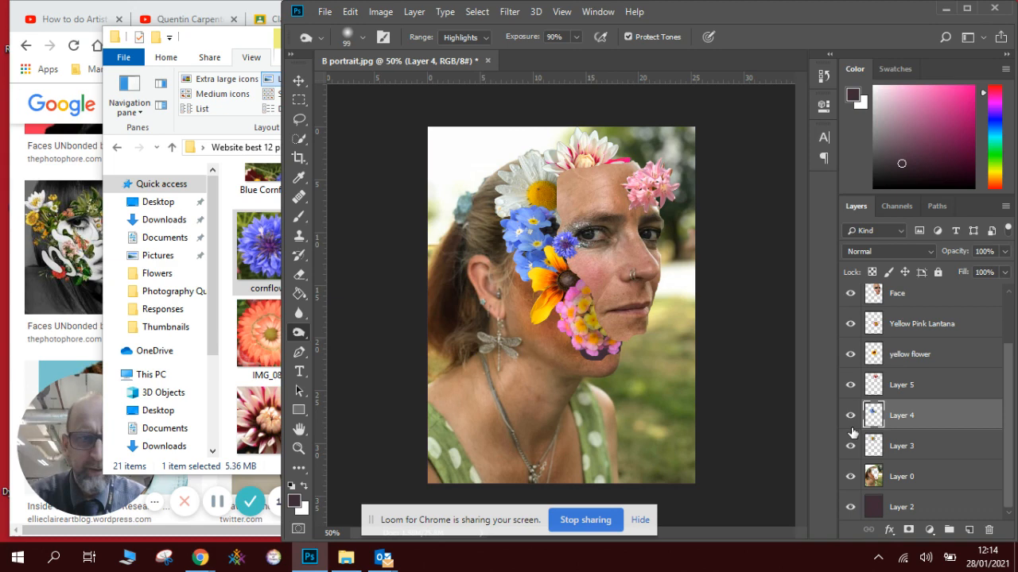
pyautogui.click(464, 38)
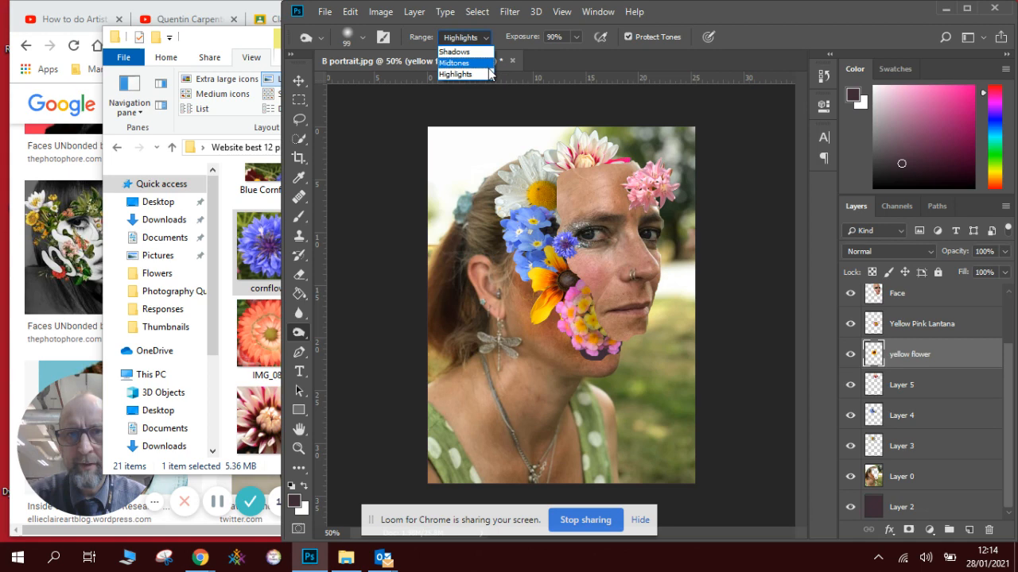
pyautogui.click(455, 62)
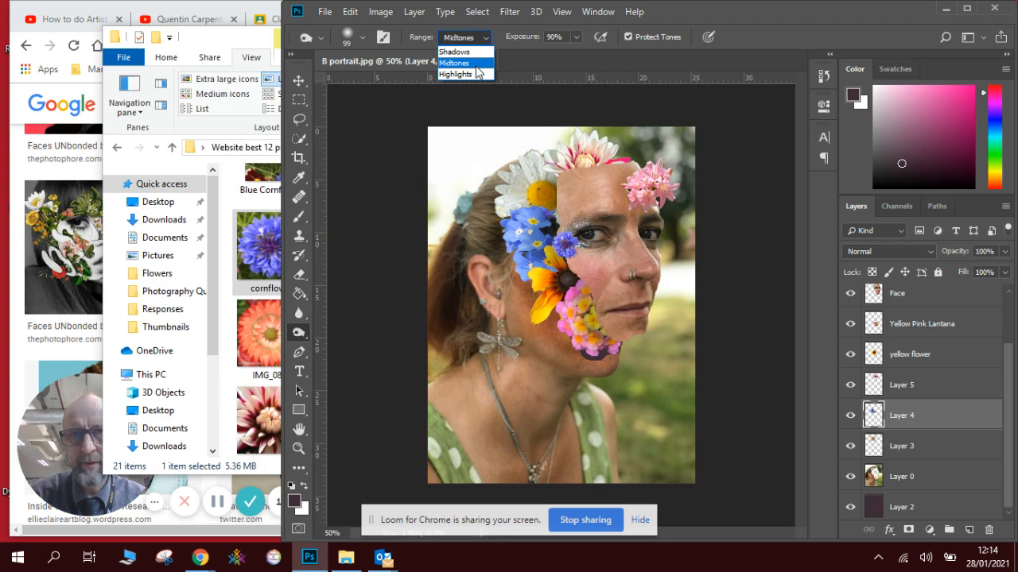
pyautogui.click(455, 51)
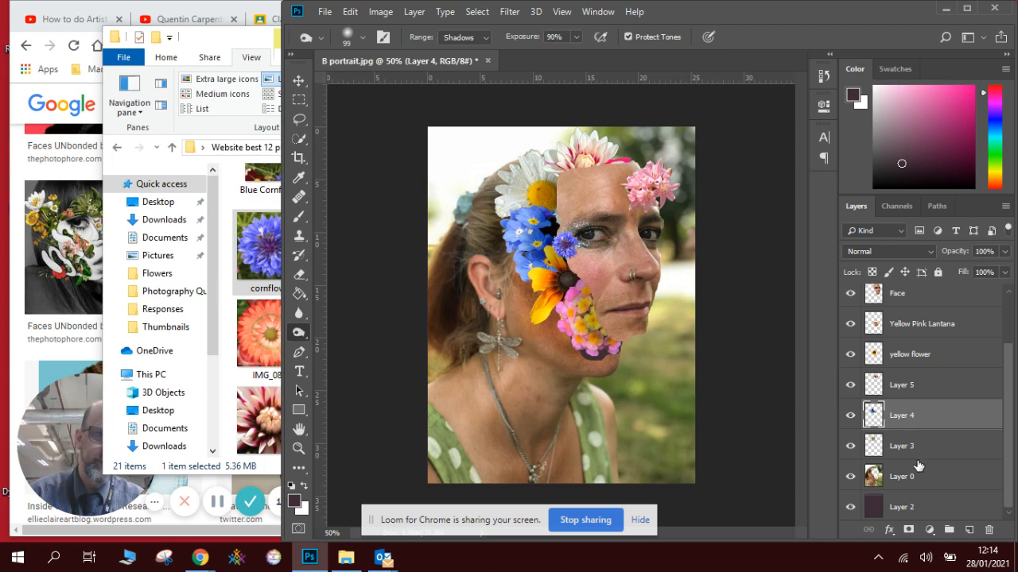
# Burn shadows beside the yellow flower on the Yellow Pink Lantana layer.
pyautogui.click(922, 325)
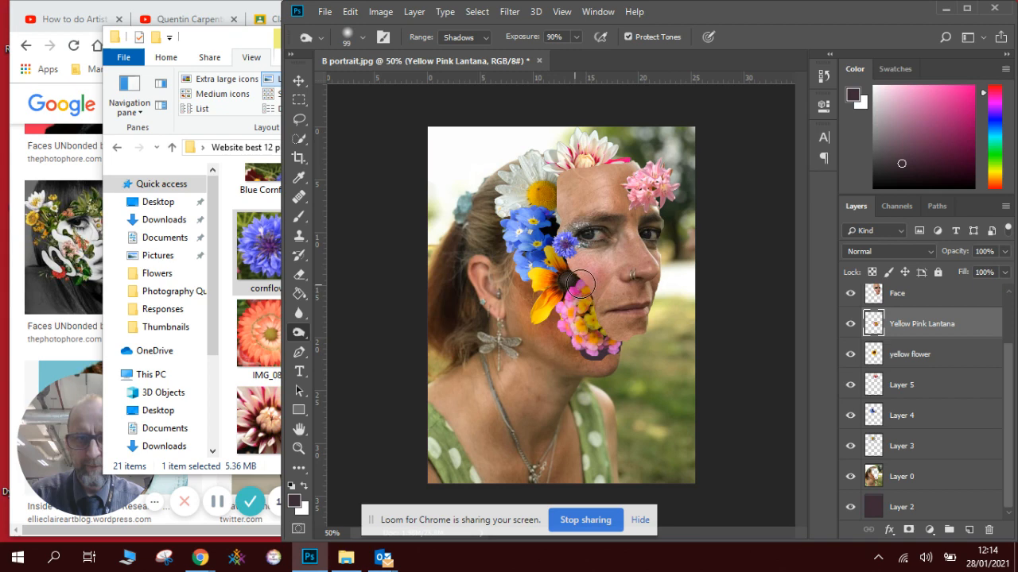
pyautogui.click(299, 79)
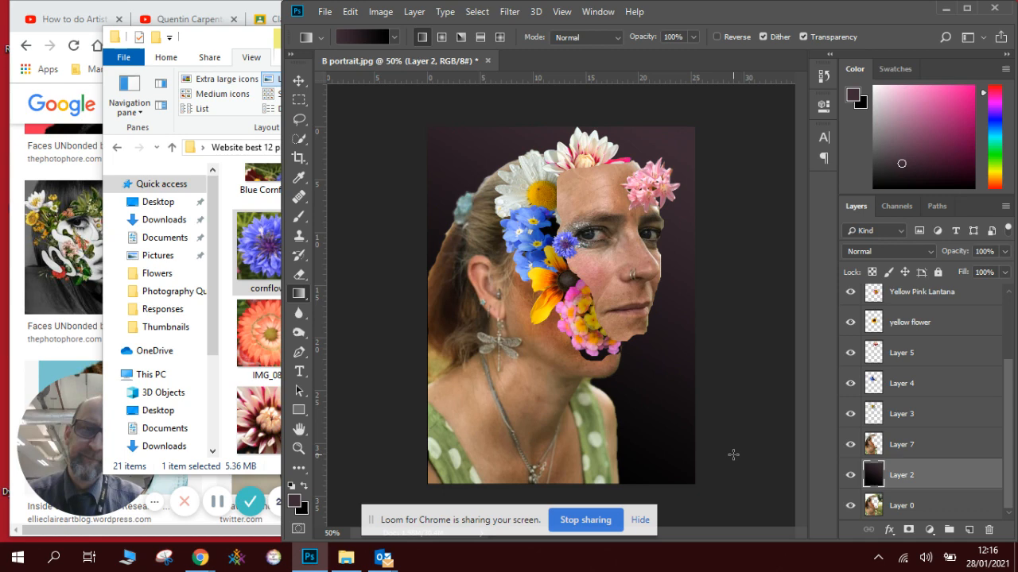
# Set up the Eraser with a Soft Round 0% hardness brush for Layer 7's edges.
pyautogui.click(299, 80)
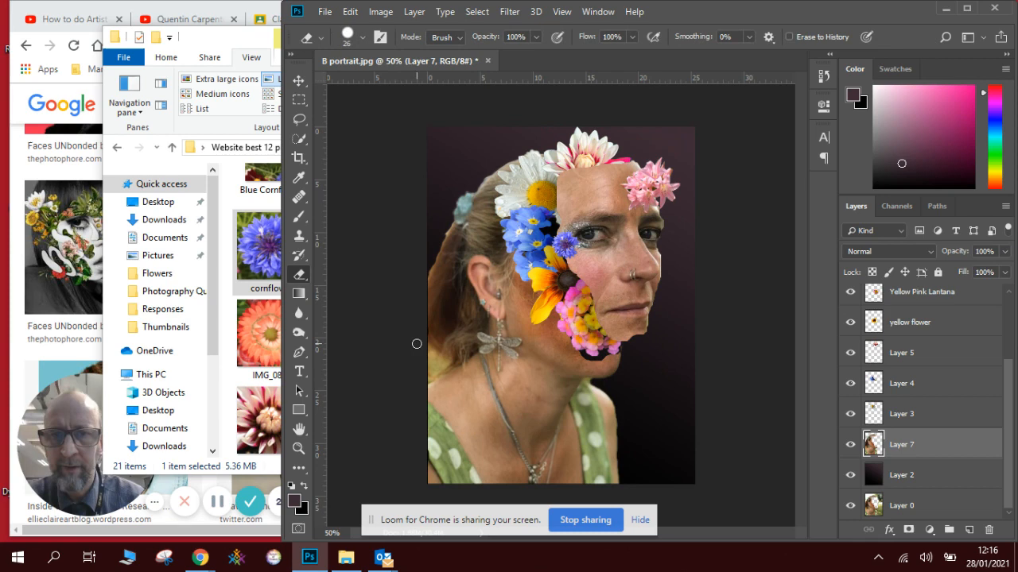
pyautogui.click(362, 36)
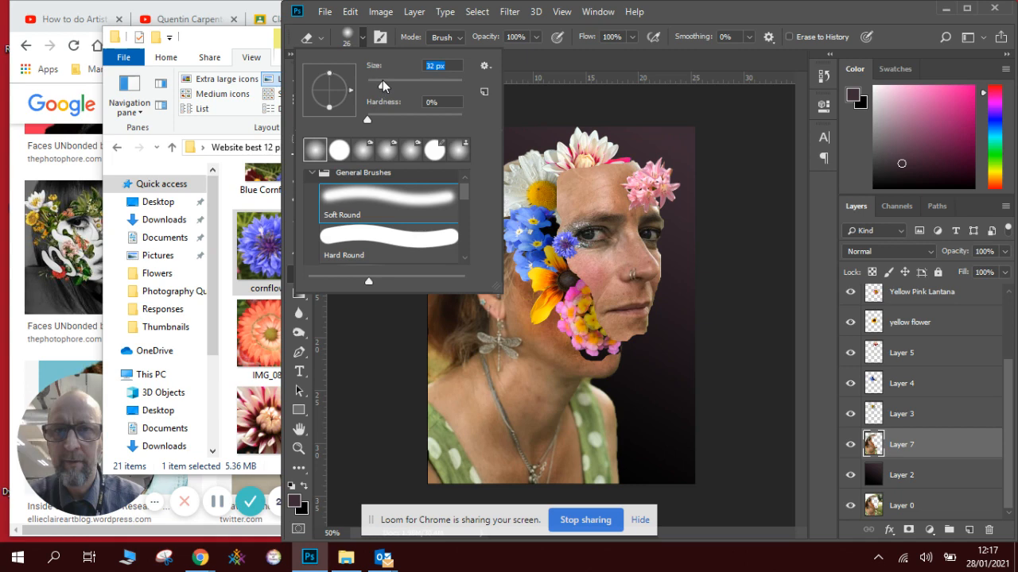
pyautogui.click(436, 375)
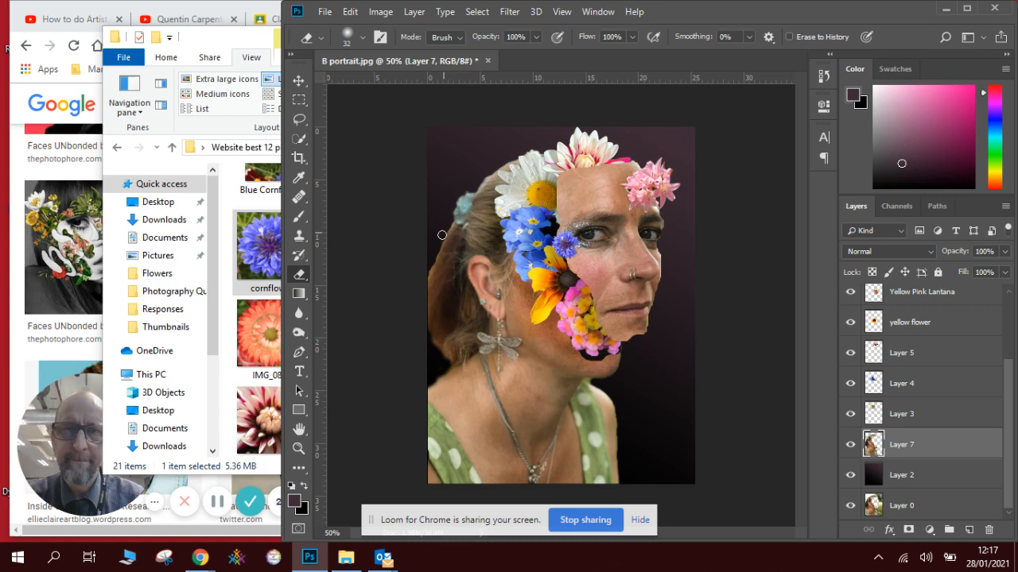
pyautogui.moveTo(617, 400)
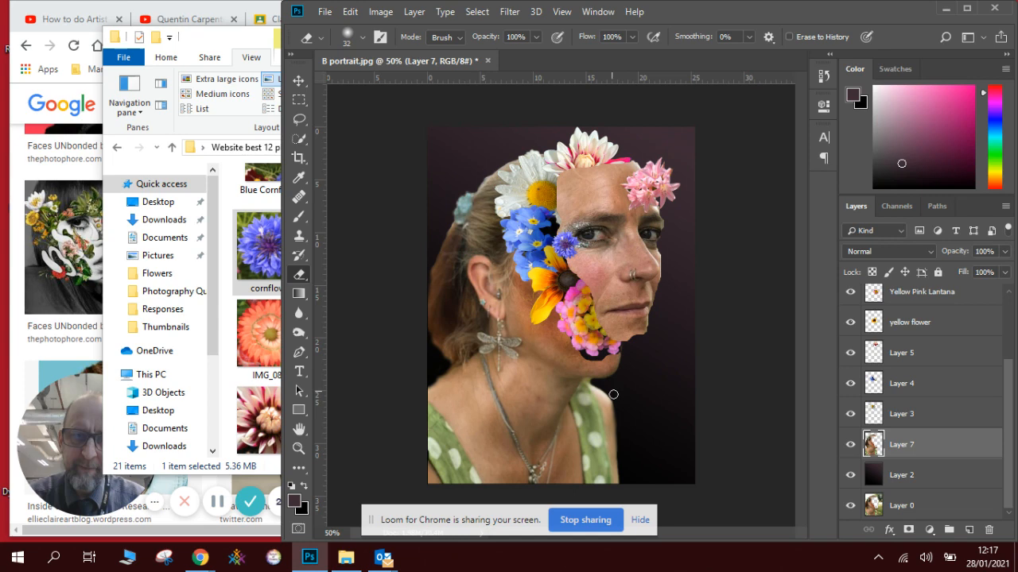
pyautogui.moveTo(625, 379)
pyautogui.write('Face')
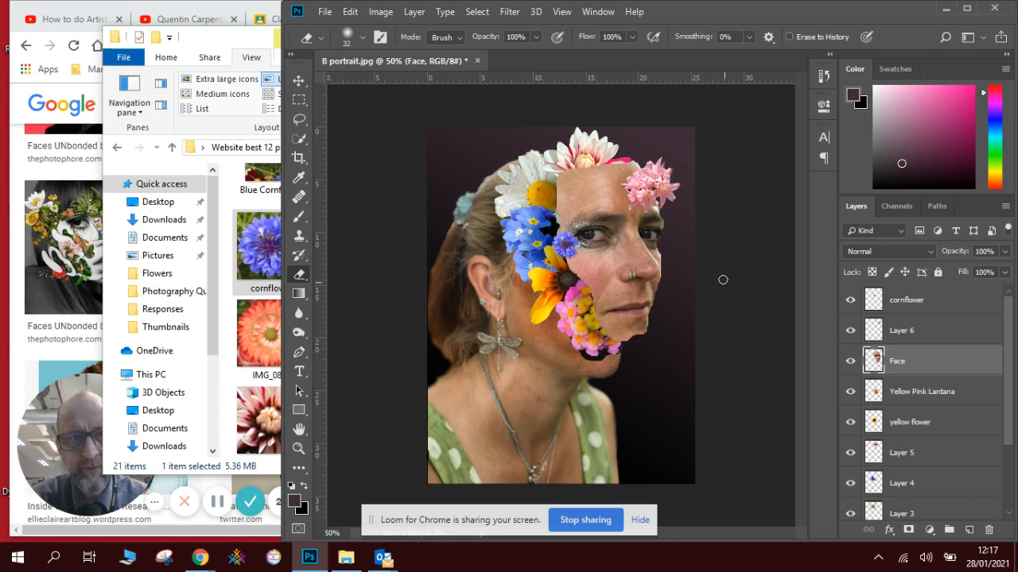
pyautogui.moveTo(665, 280)
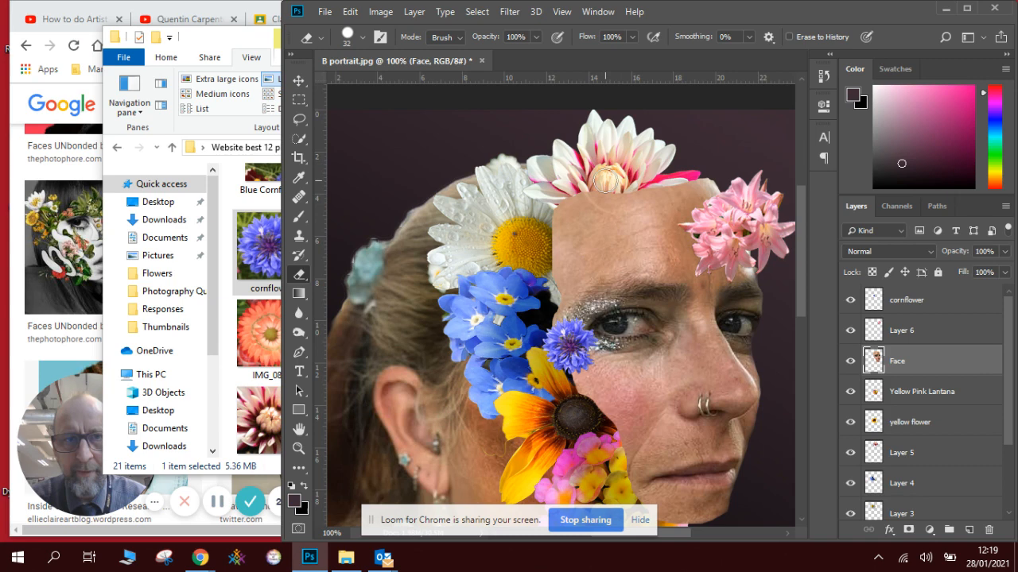
# Brush along the face's cut edge beside the flowers to tidy it.
pyautogui.moveTo(604, 183); pyautogui.dragTo(541, 346)
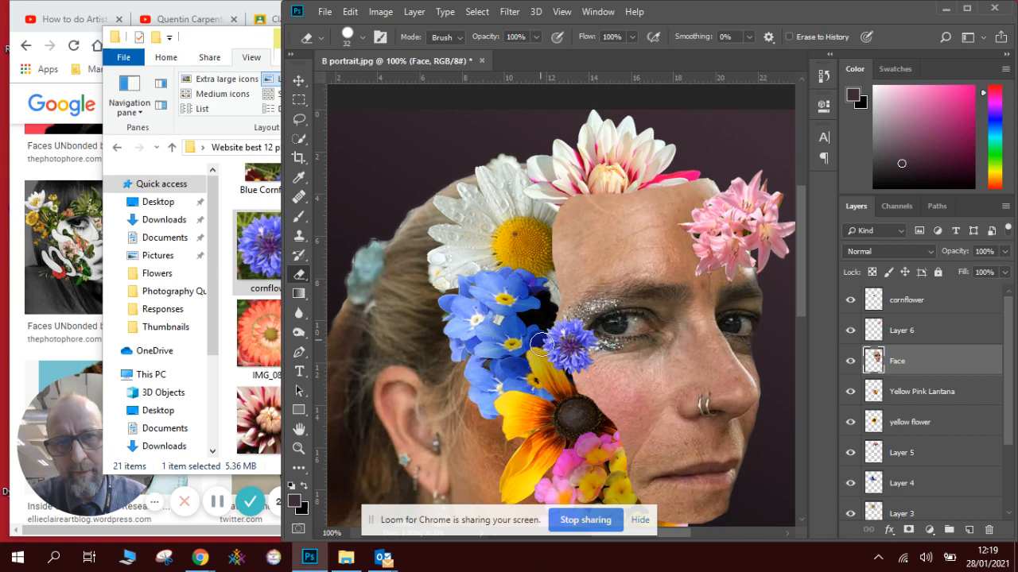
pyautogui.moveTo(798, 256)
pyautogui.write('F')
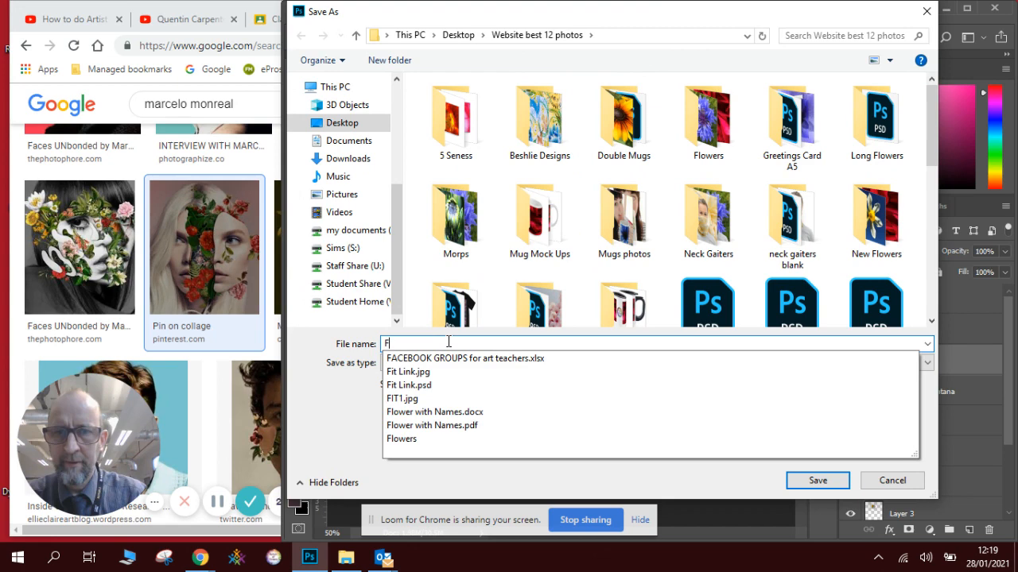
# Name the file ending 'ace full of F' and save it as a layered PSD.
pyautogui.write('ace full of F')
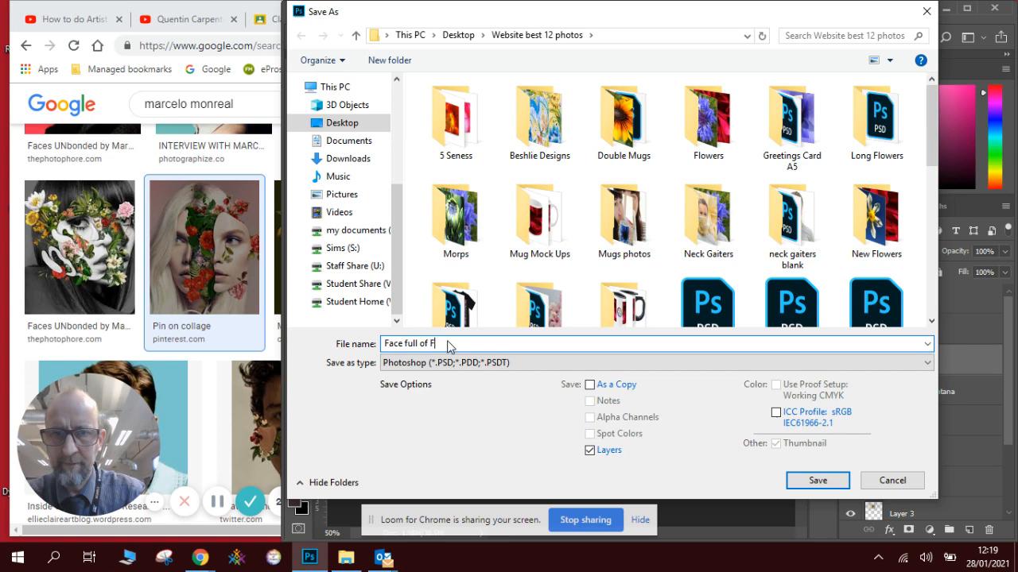
pyautogui.click(817, 481)
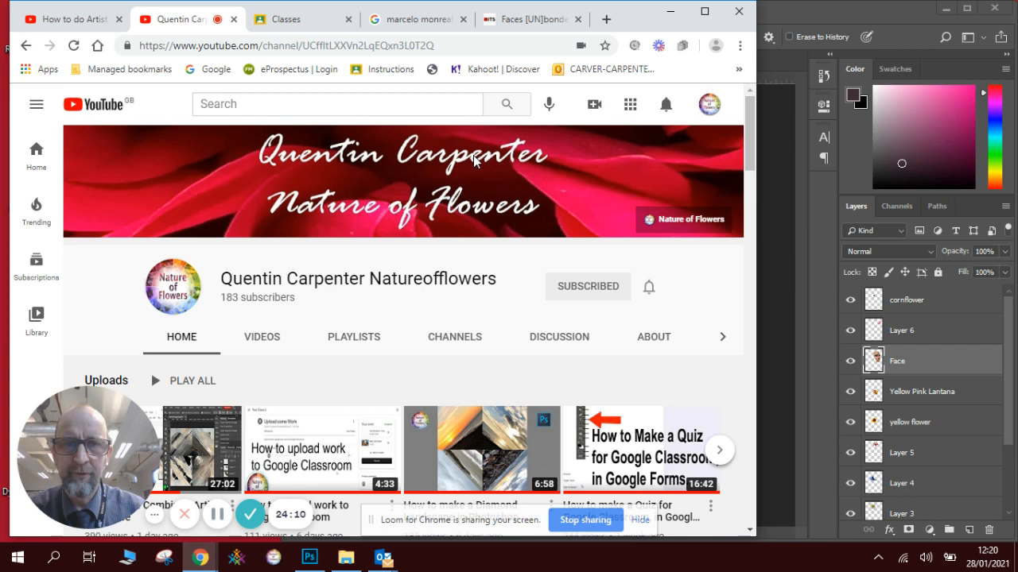
pyautogui.moveTo(589, 286)
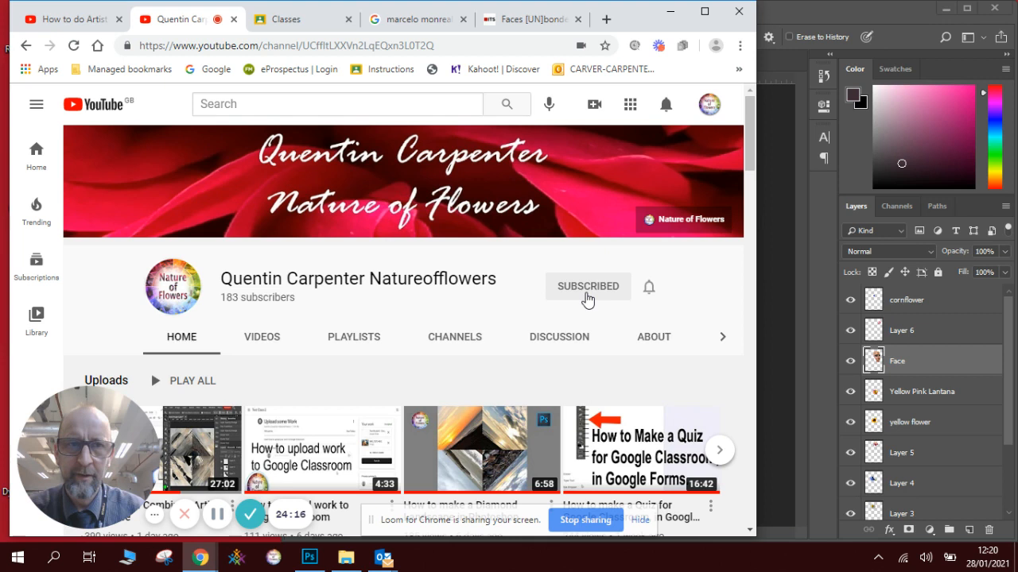